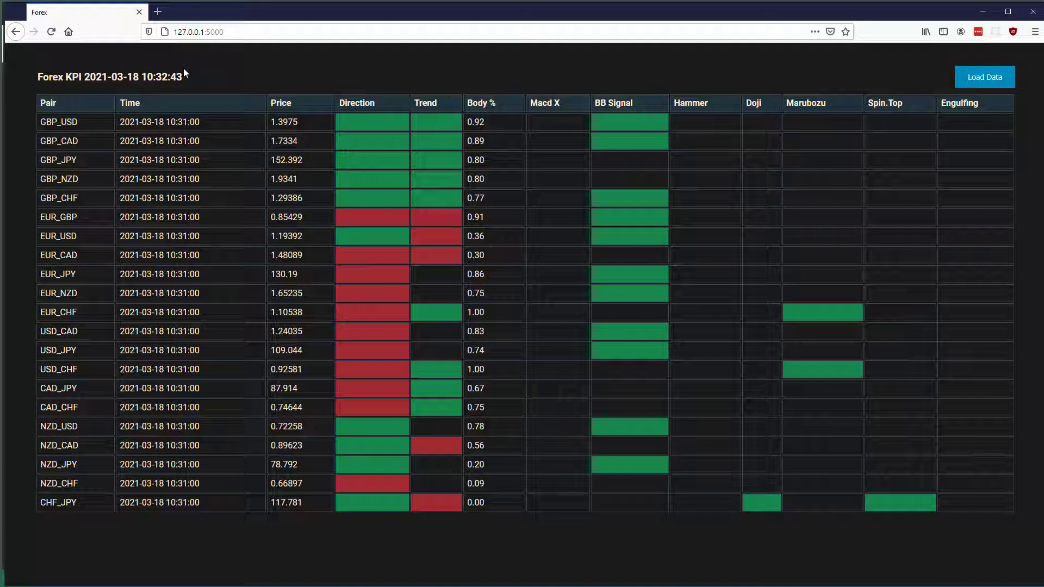
pyautogui.moveTo(188, 60)
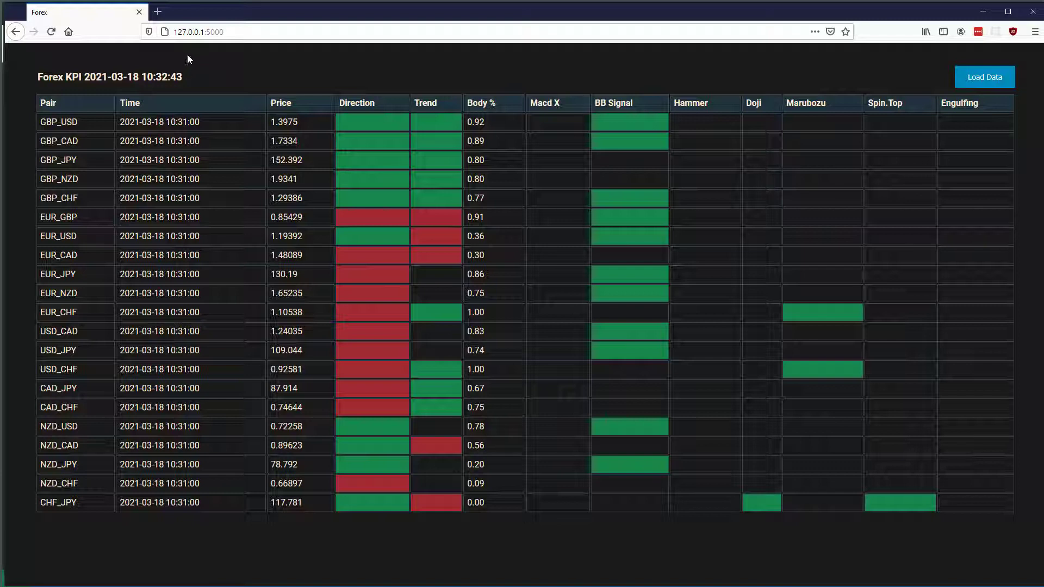
pyautogui.moveTo(193, 286)
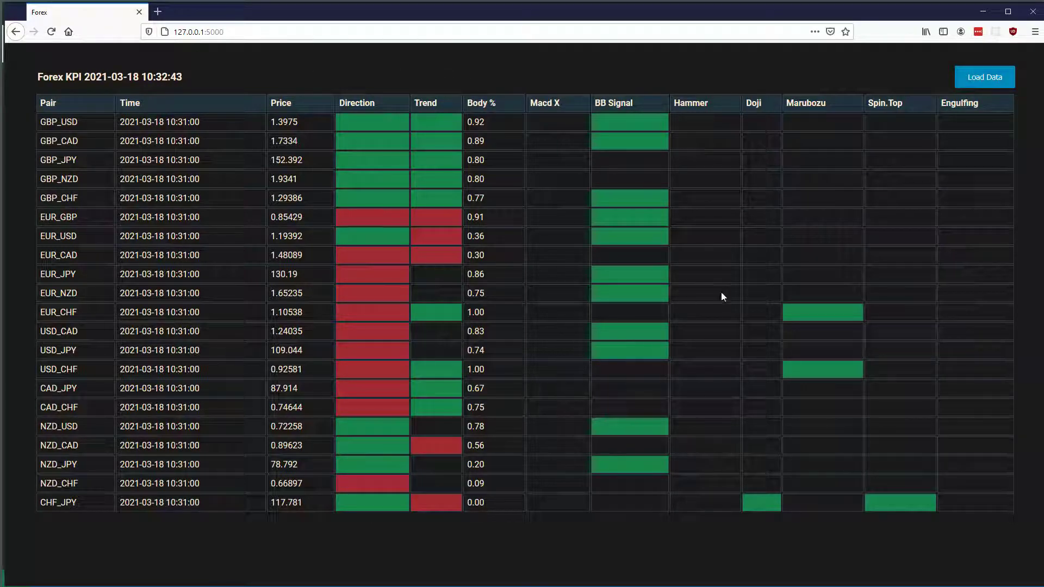
pyautogui.moveTo(870, 115)
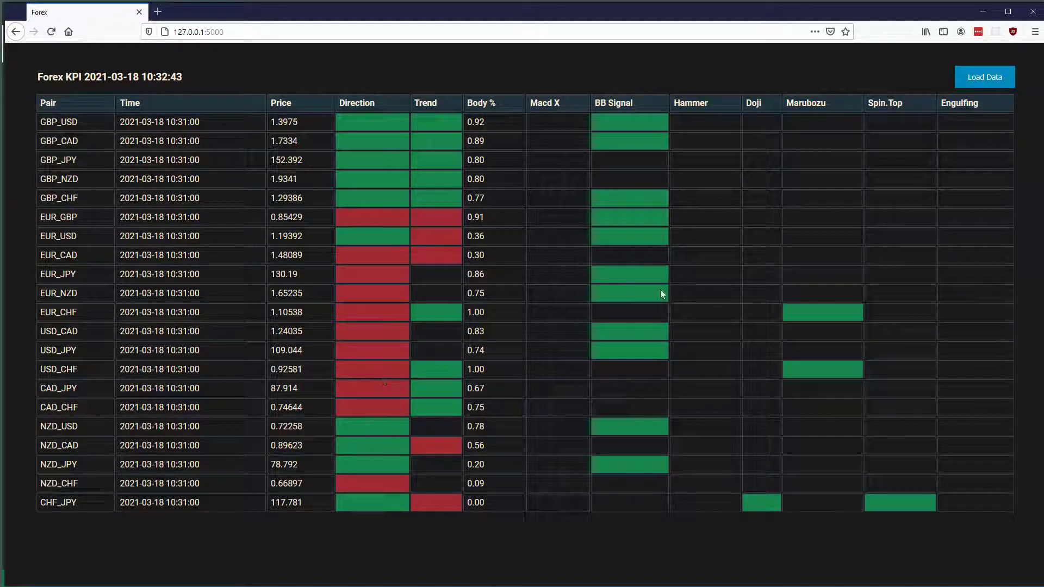
pyautogui.moveTo(709, 142)
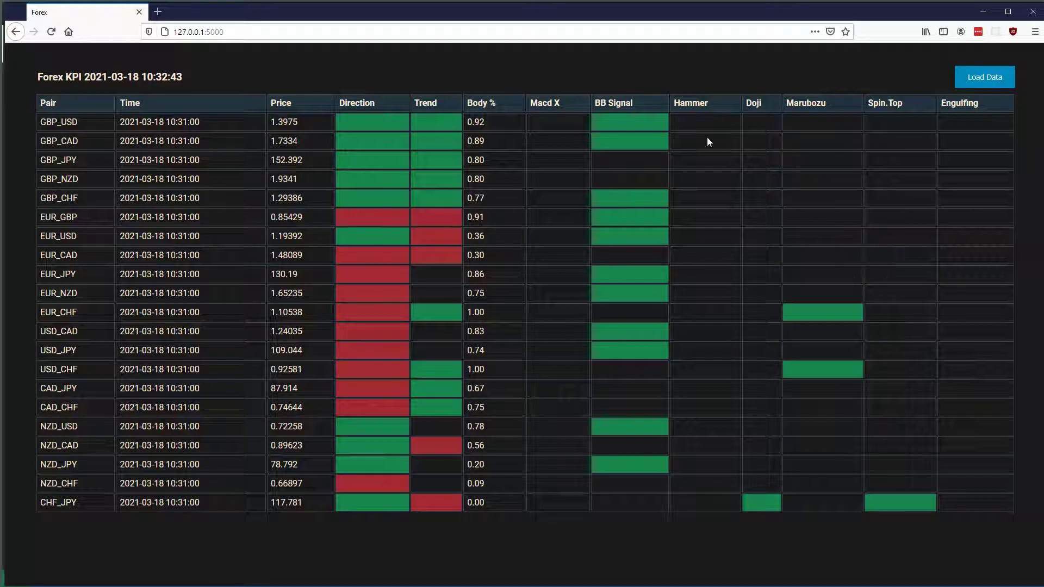
pyautogui.moveTo(984, 78)
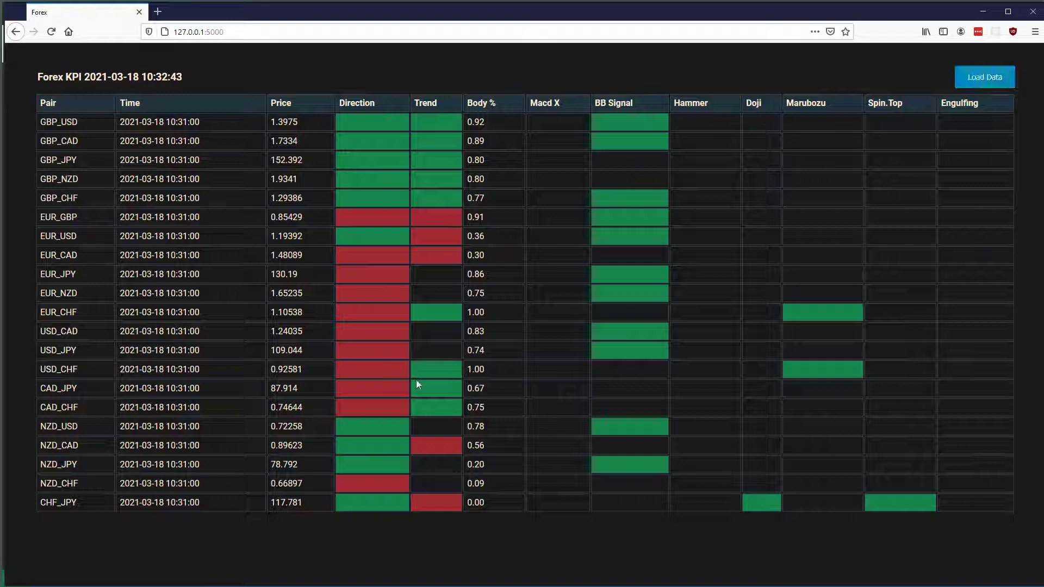
# - Refresh the KPI table with the latest data, then return to the code editor
pyautogui.click(984, 77)
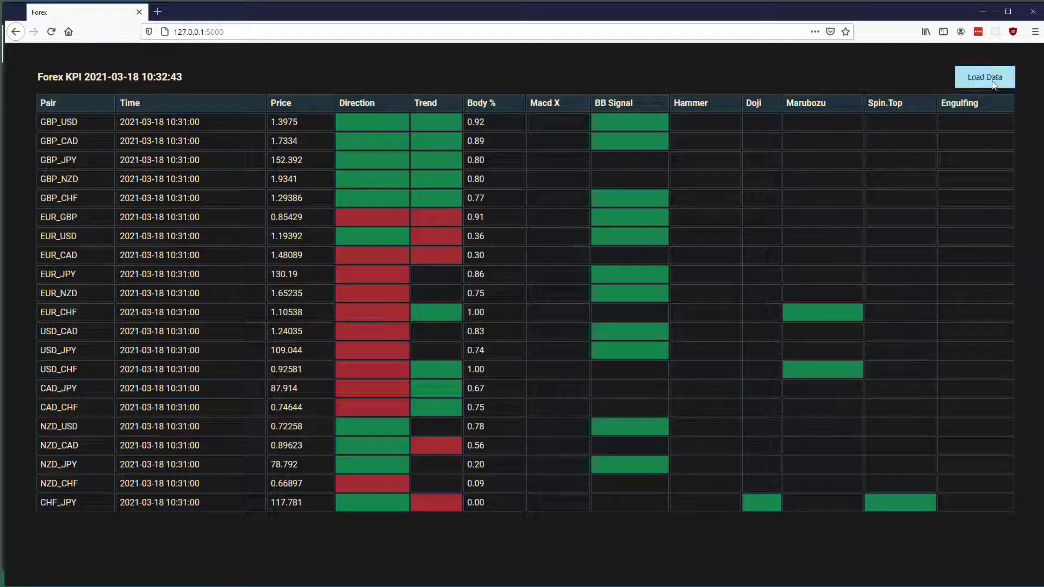
pyautogui.click(985, 77)
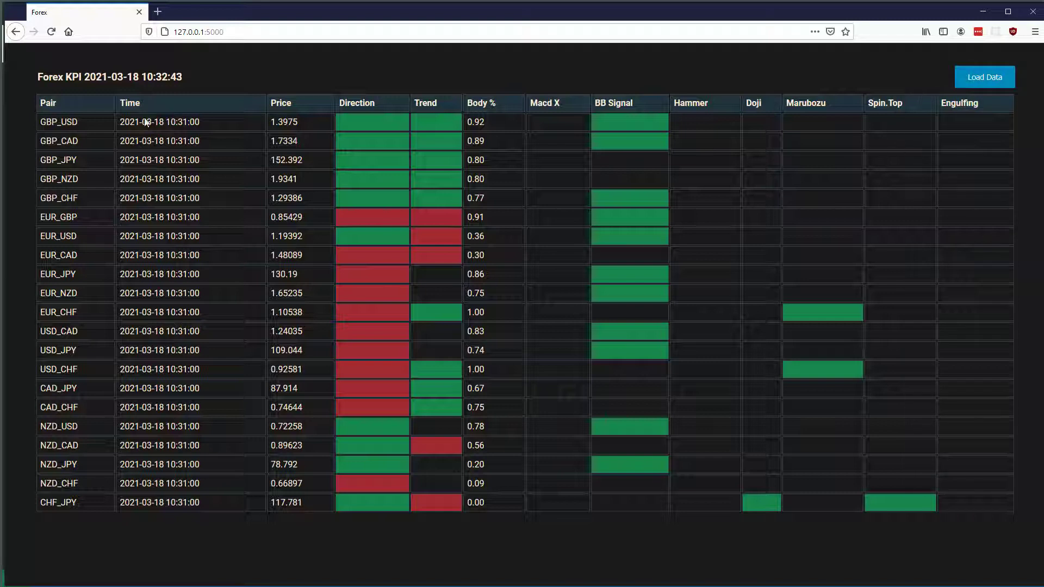
pyautogui.moveTo(385, 244)
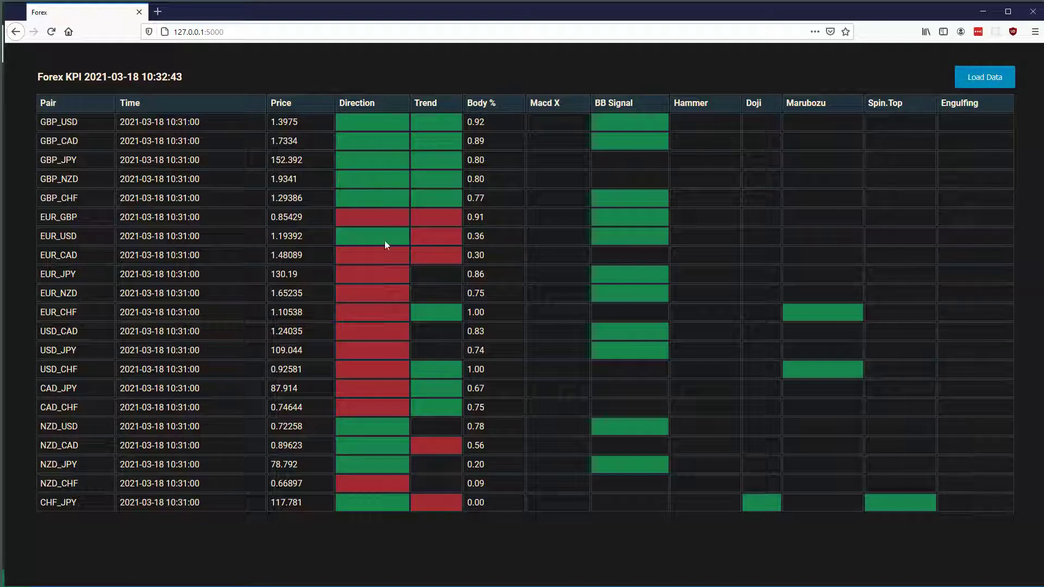
pyautogui.moveTo(662, 225)
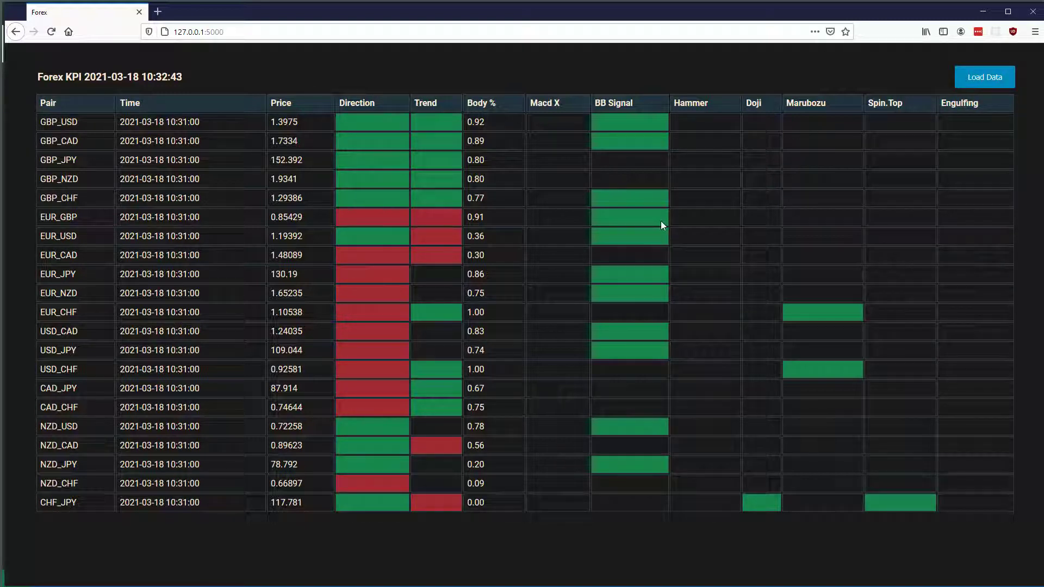
pyautogui.moveTo(782, 202)
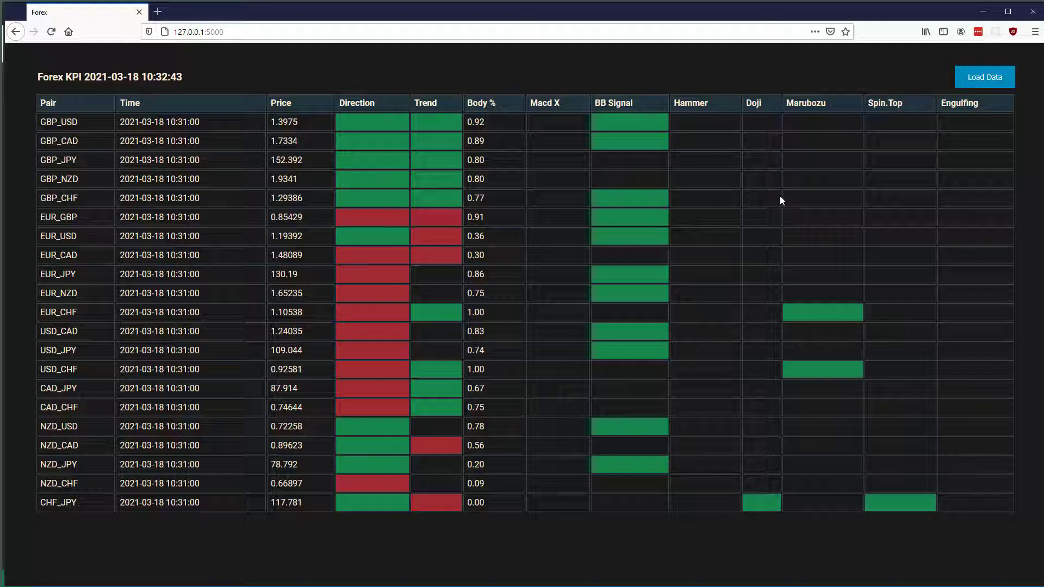
pyautogui.moveTo(408, 172)
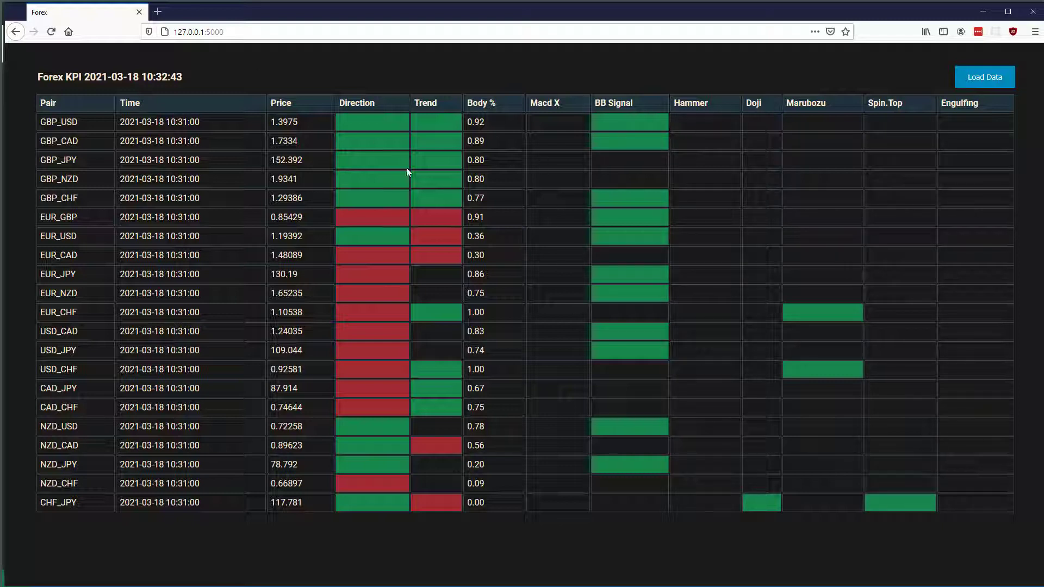
pyautogui.moveTo(559, 259)
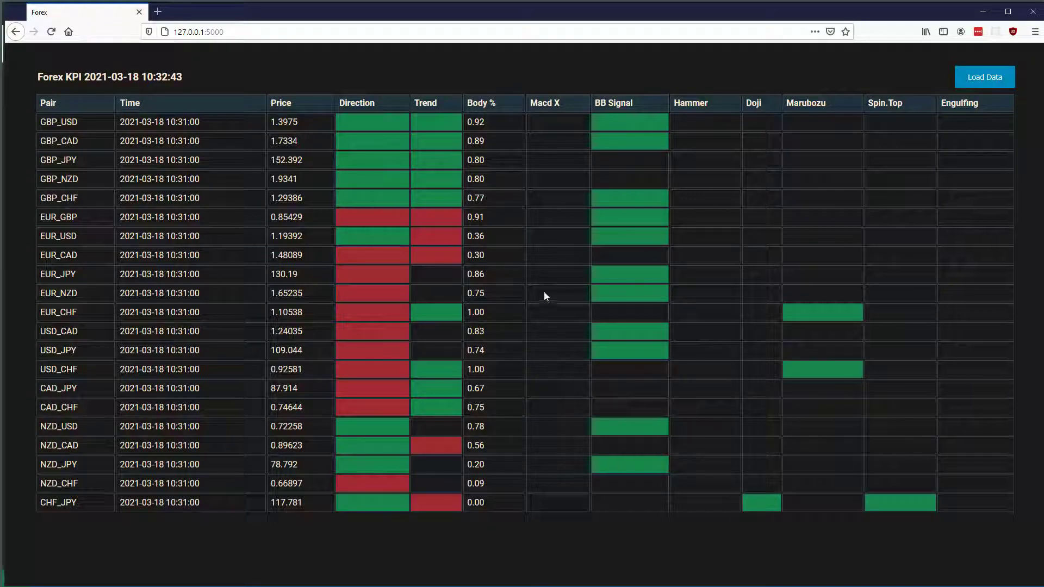
pyautogui.press('alt+tab')
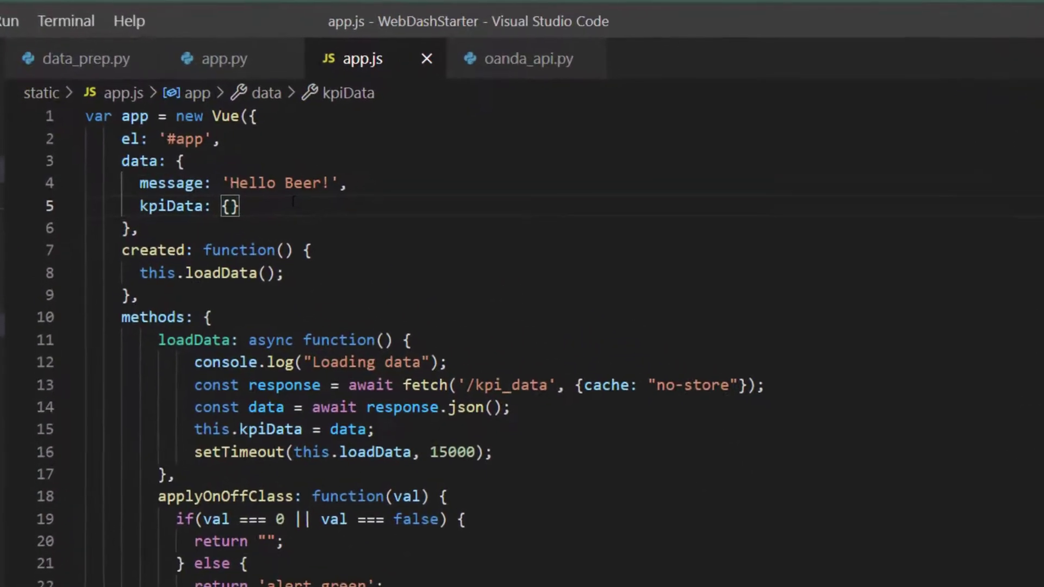
# - Add timer: null, showPrices: false and priceData: [] to the Vue data object
pyautogui.write('timer')
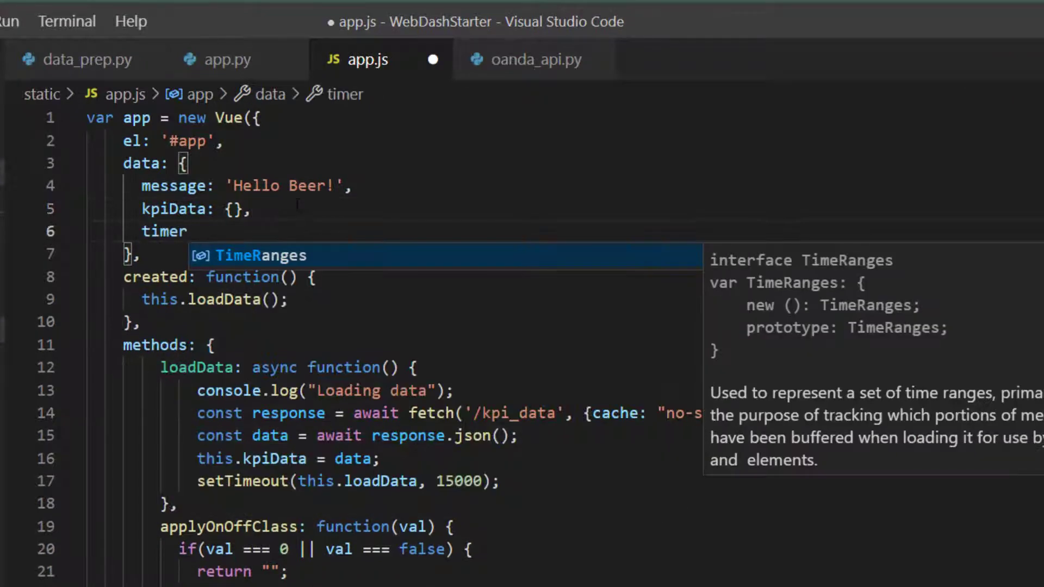
pyautogui.write(': nu')
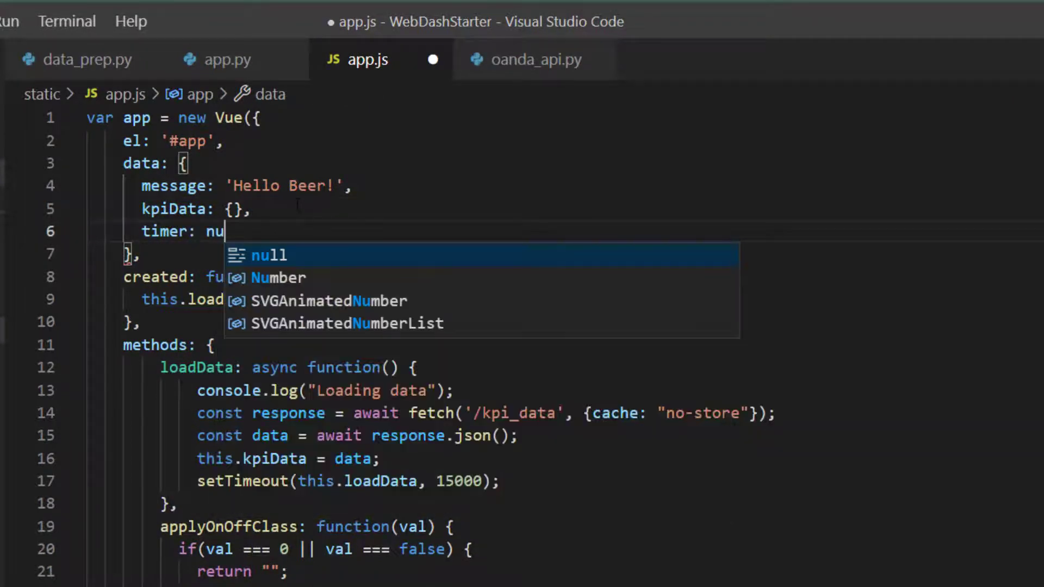
pyautogui.write('ll,')
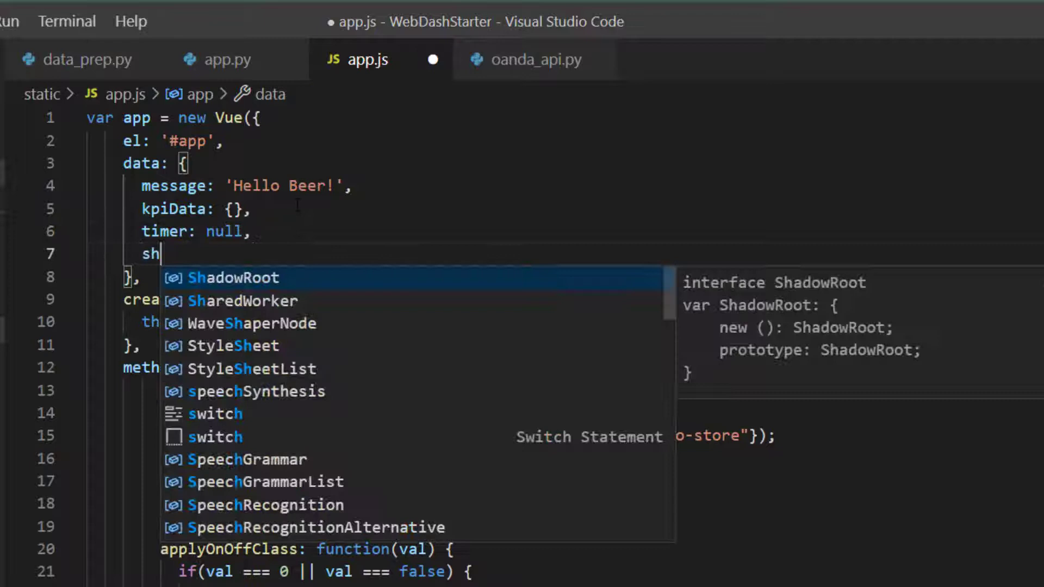
pyautogui.write('owPrices: fals')
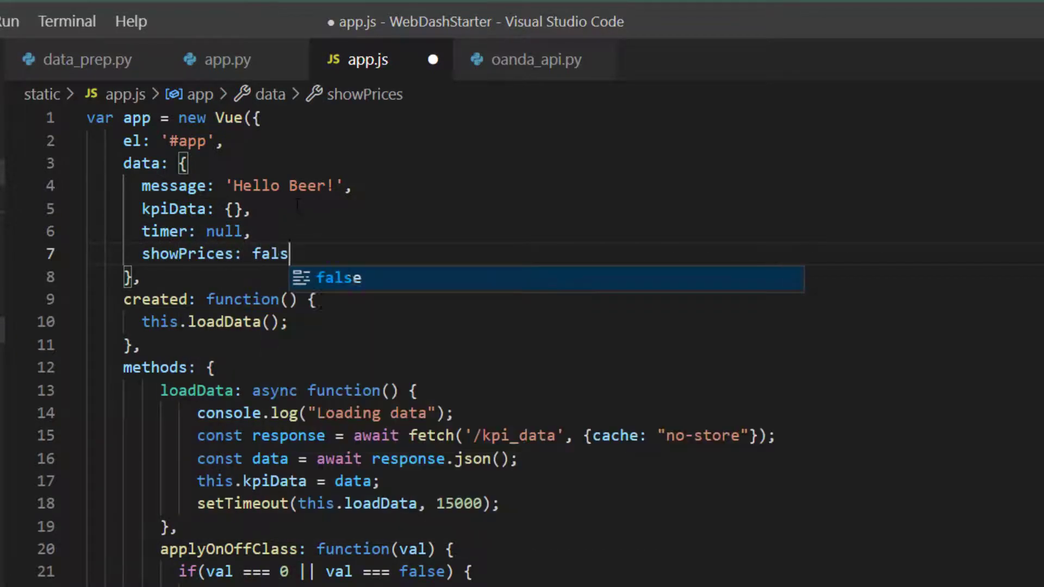
pyautogui.write('false,')
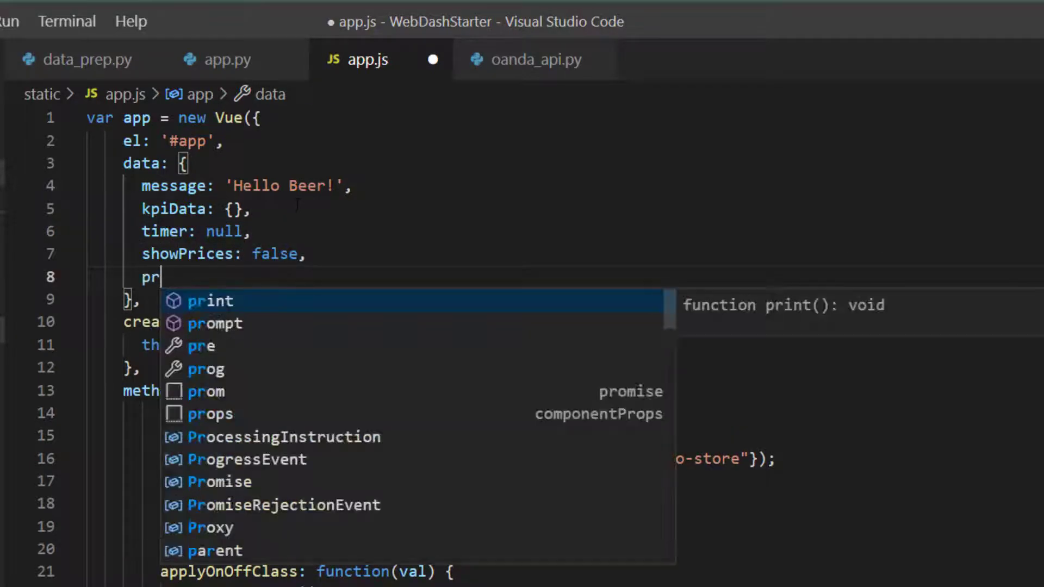
pyautogui.write('iceData')
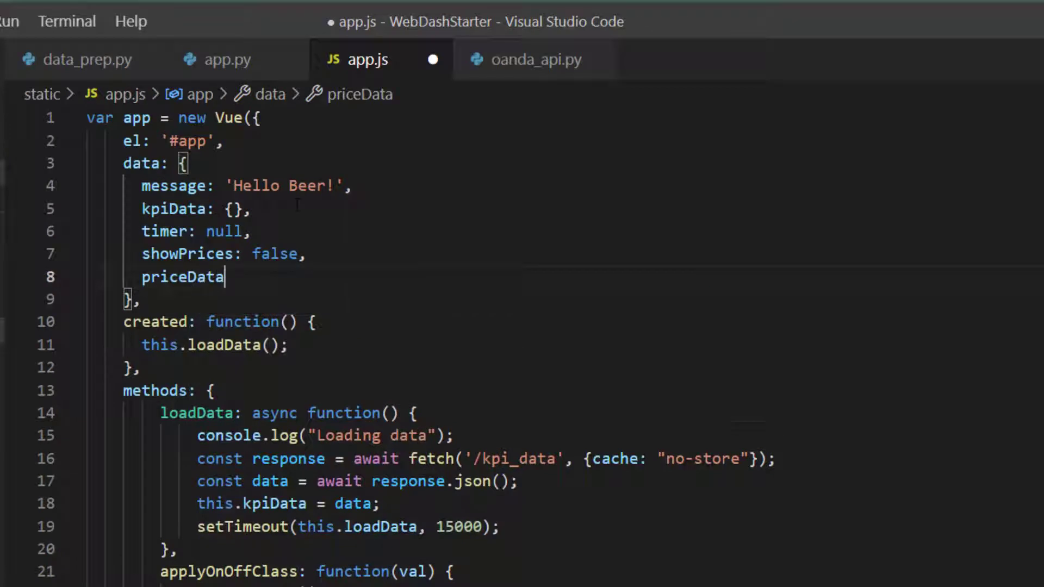
pyautogui.write(': []')
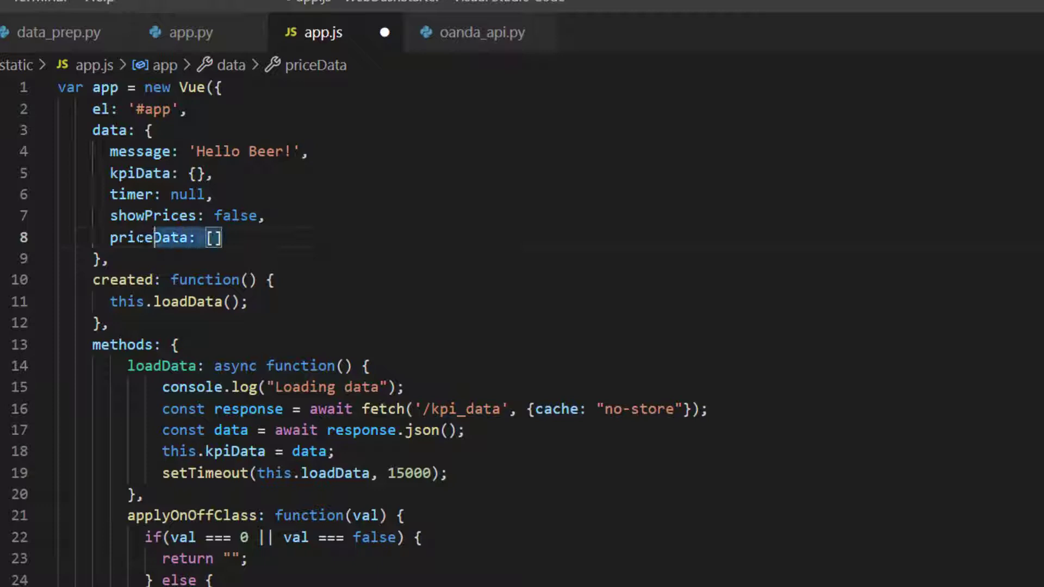
# - Save app.js and start assigning loadData's setTimeout call to this.timer
pyautogui.press('ctrl+s')
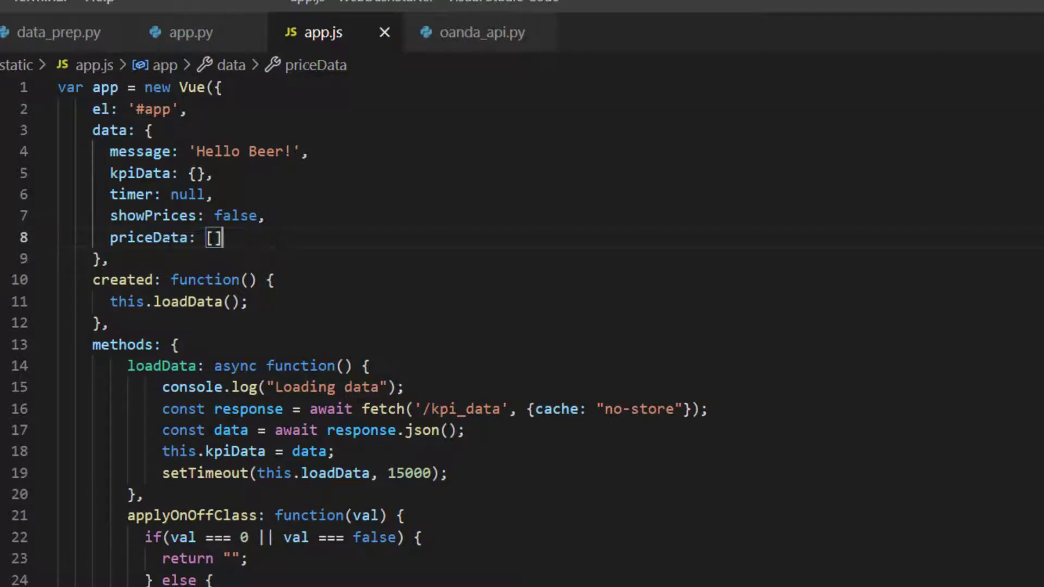
pyautogui.scroll(-3)
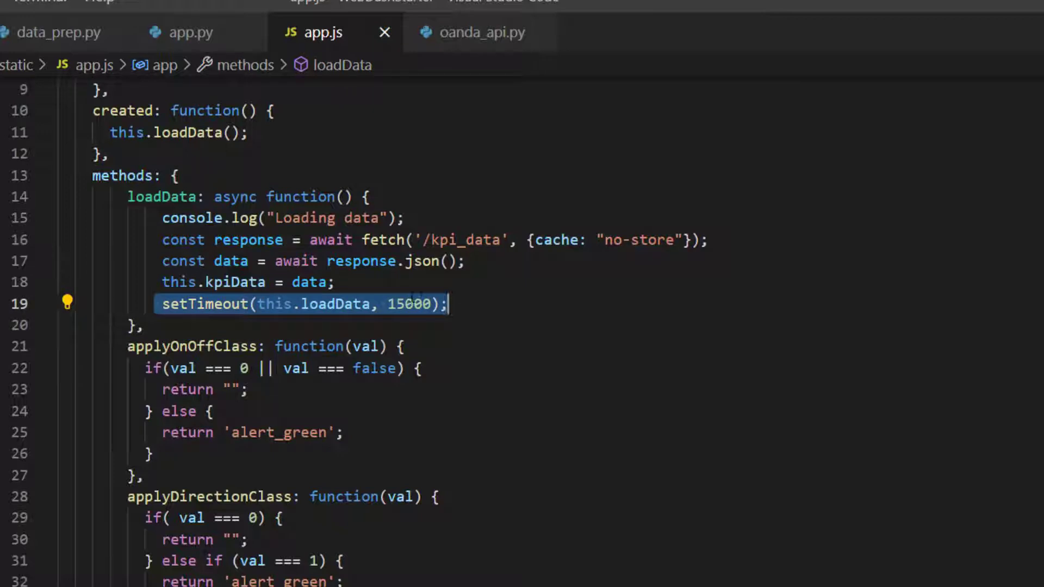
pyautogui.doubleClick(409, 305)
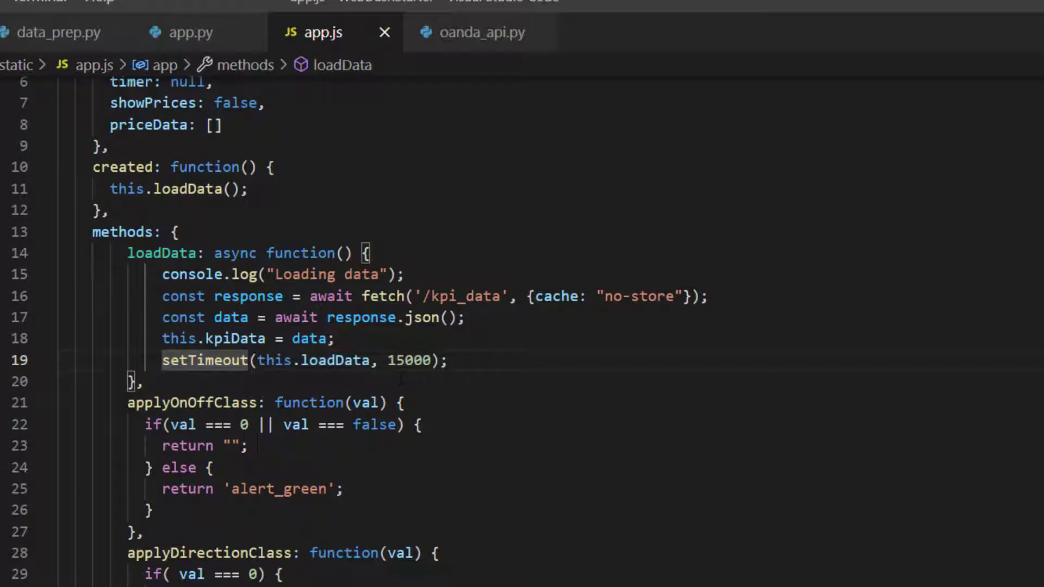
pyautogui.write('tim')
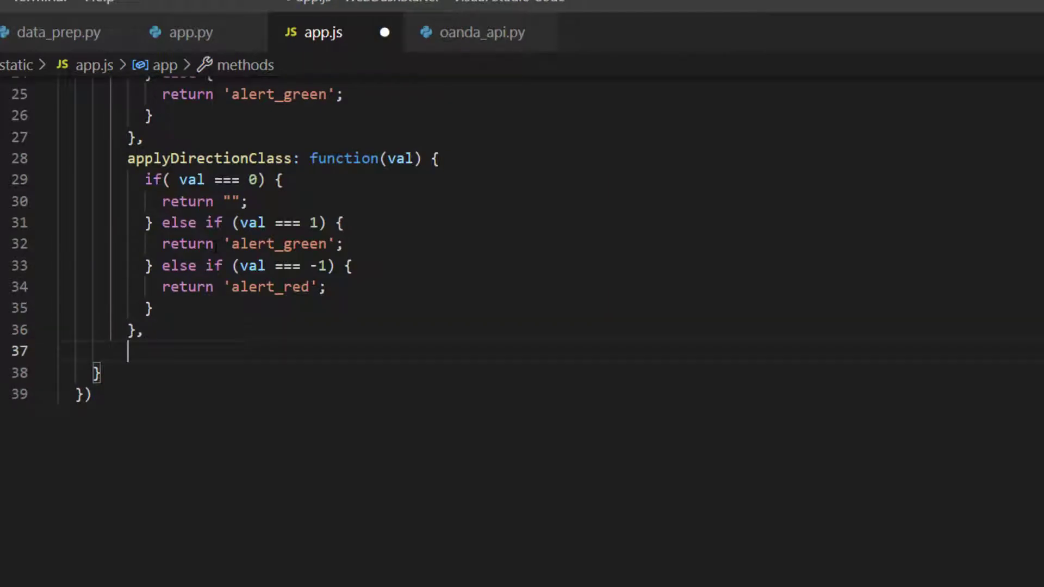
# - Create an async loadPrices method that takes the currency pair
pyautogui.write('loadP')
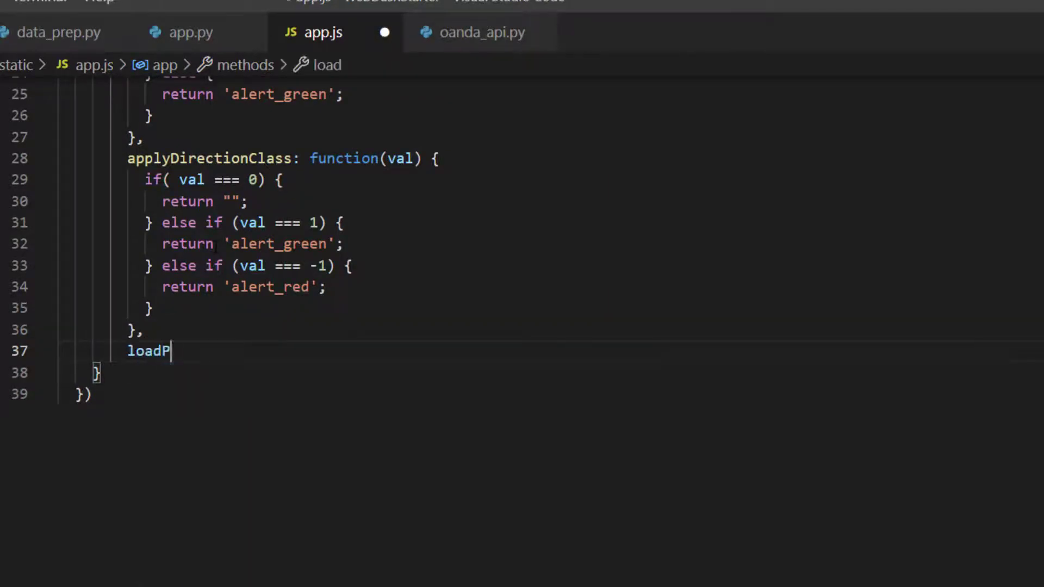
pyautogui.write('rices: async')
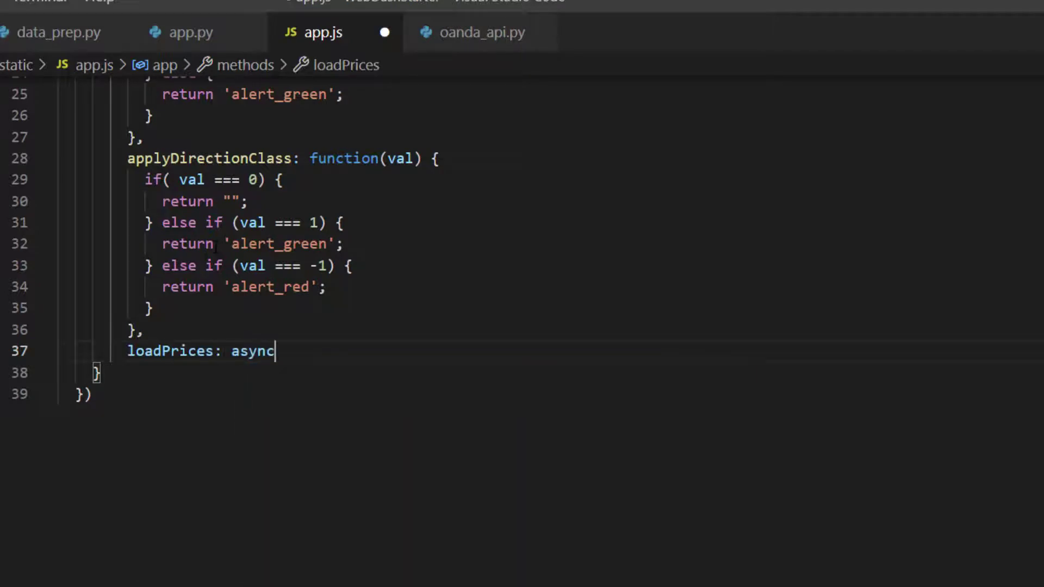
pyautogui.write('function(a)')
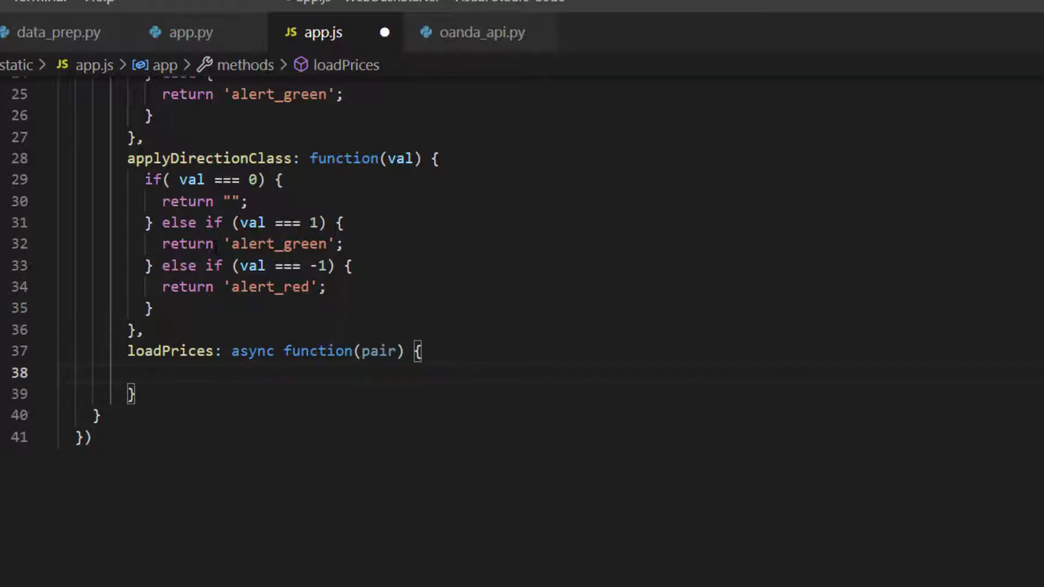
pyautogui.write('th')
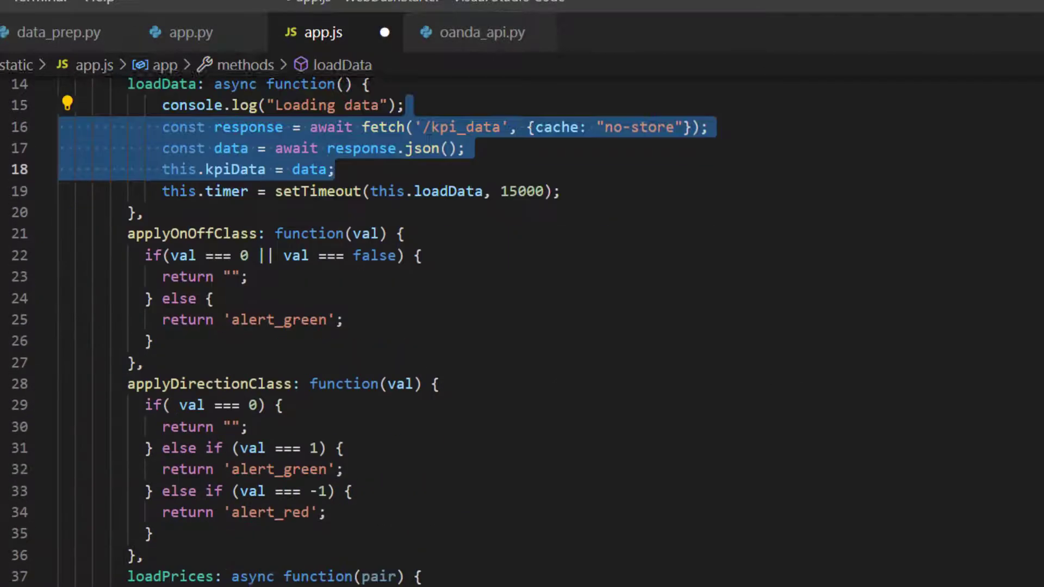
pyautogui.scroll(-3)
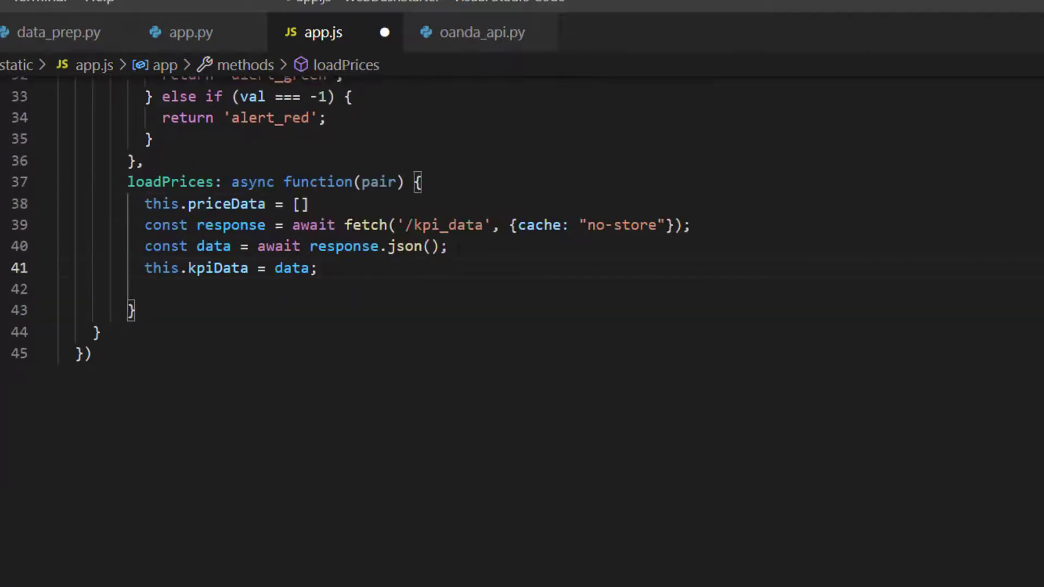
# - Make the fetch request '/price_data/' + pair and drop the cache option
pyautogui.write('price_data')
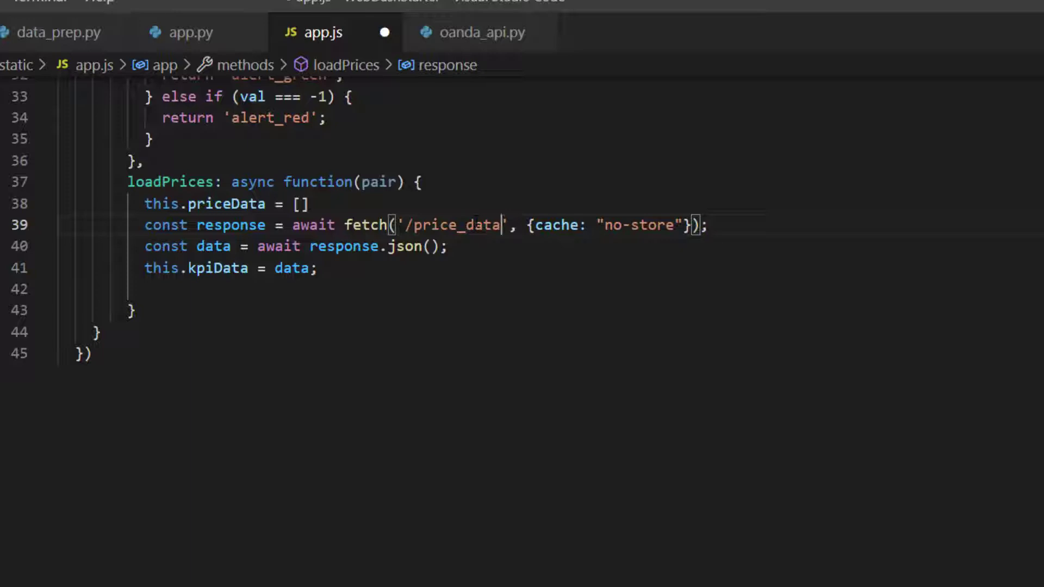
pyautogui.write('/')
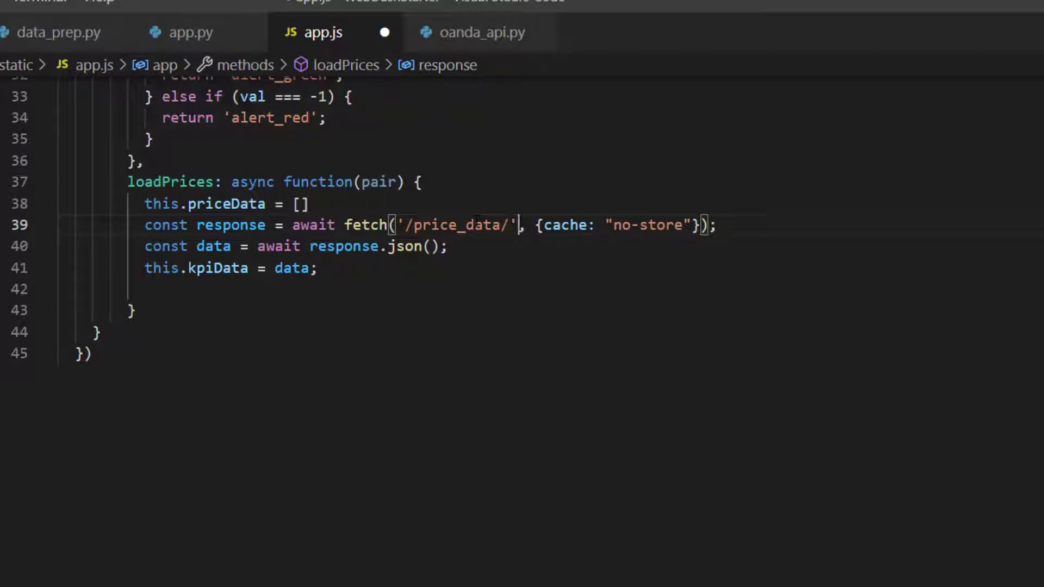
pyautogui.write('+ pair')
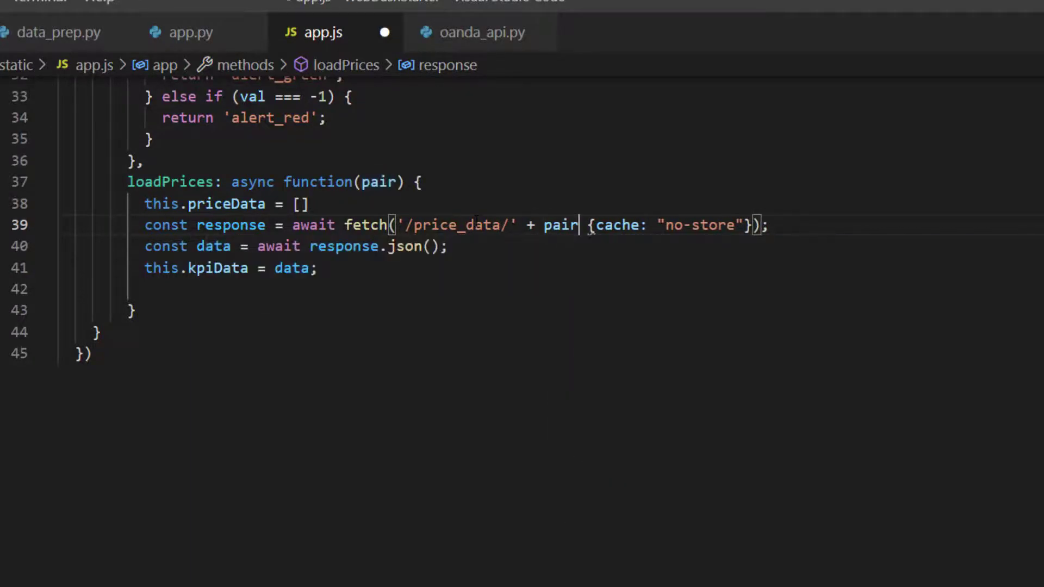
pyautogui.press('Backspace')
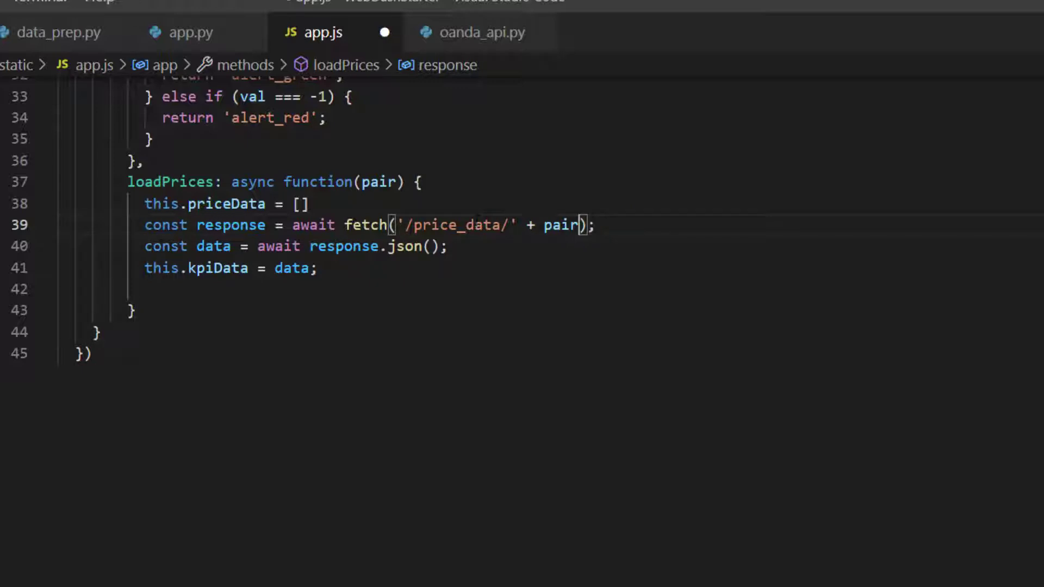
# - Store the fetched result in priceData and set this.showPrices = true
pyautogui.doubleClick(226, 204)
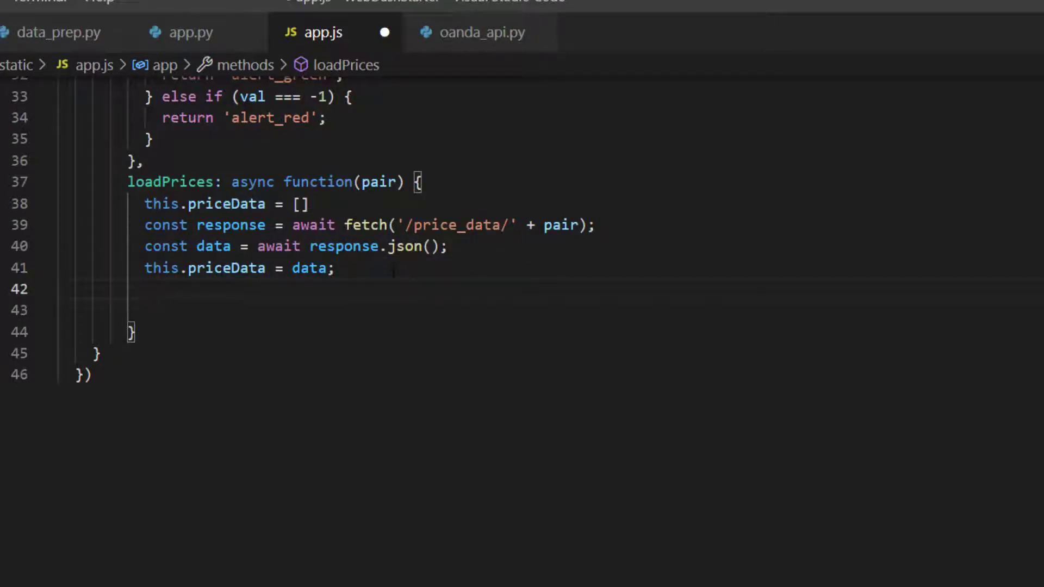
pyautogui.write('this.')
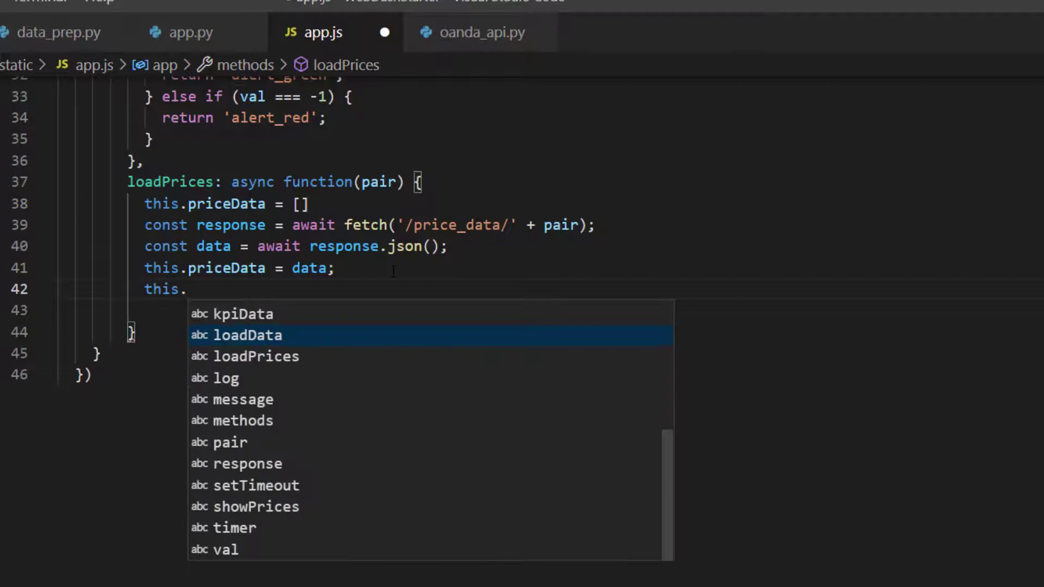
pyautogui.write('showPrices')
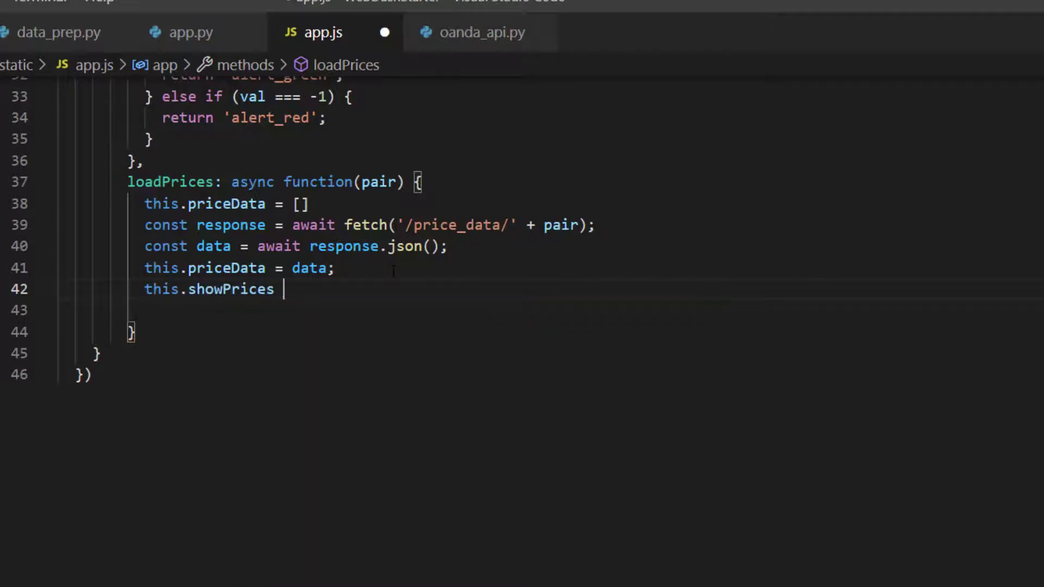
pyautogui.write('= true;')
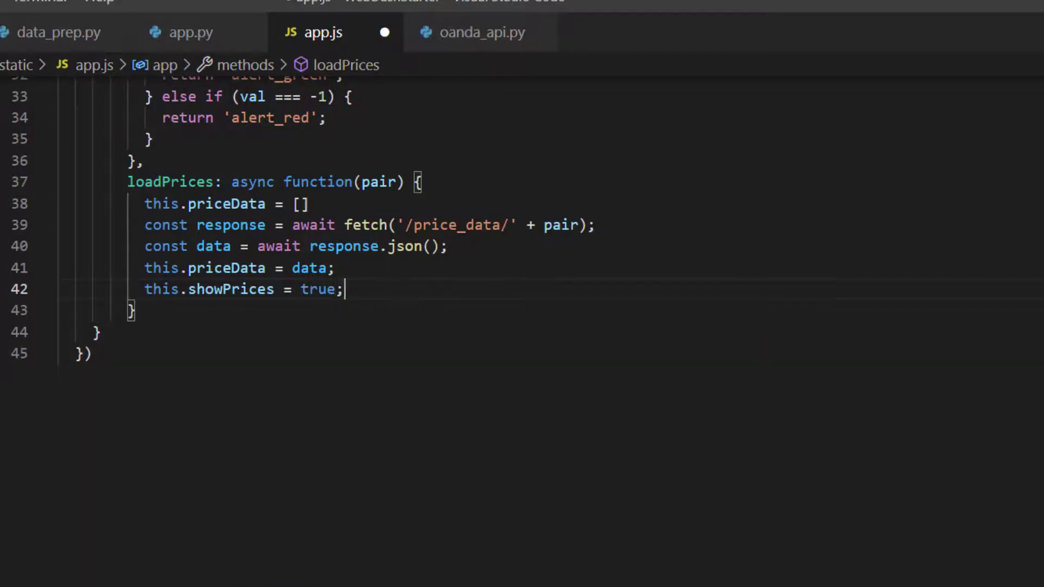
pyautogui.doubleClick(170, 182)
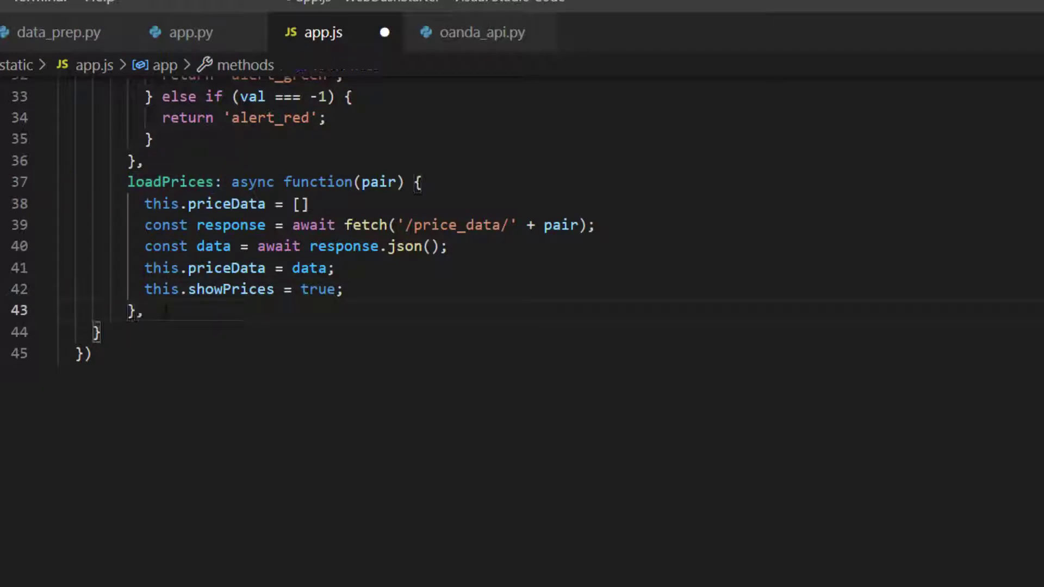
# - Add a rowSelected(pair) method calling clearInterval(this.timer) and this.loadPrices(pair)
pyautogui.press('enter')
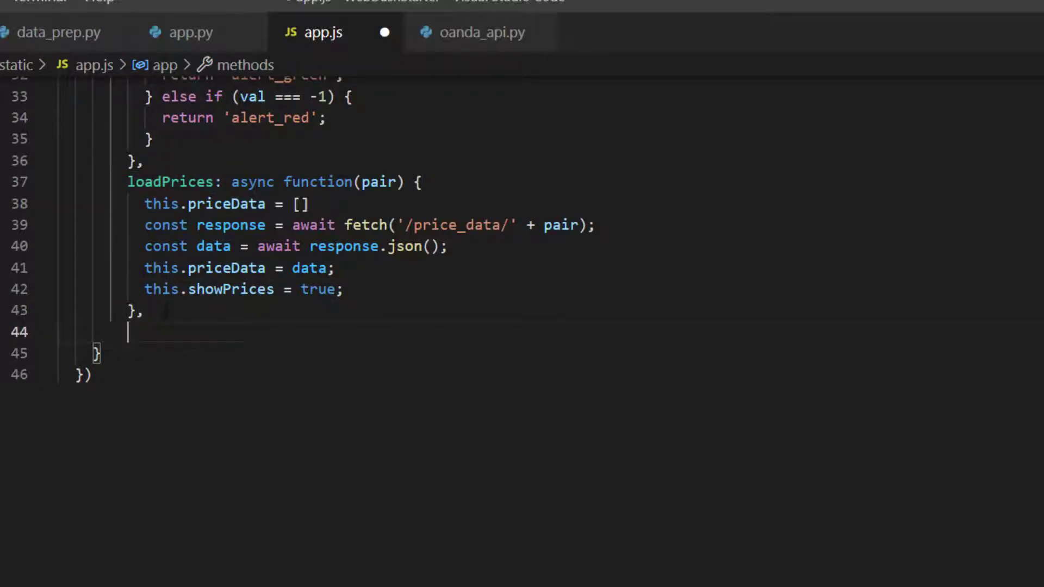
pyautogui.write('rowSelected')
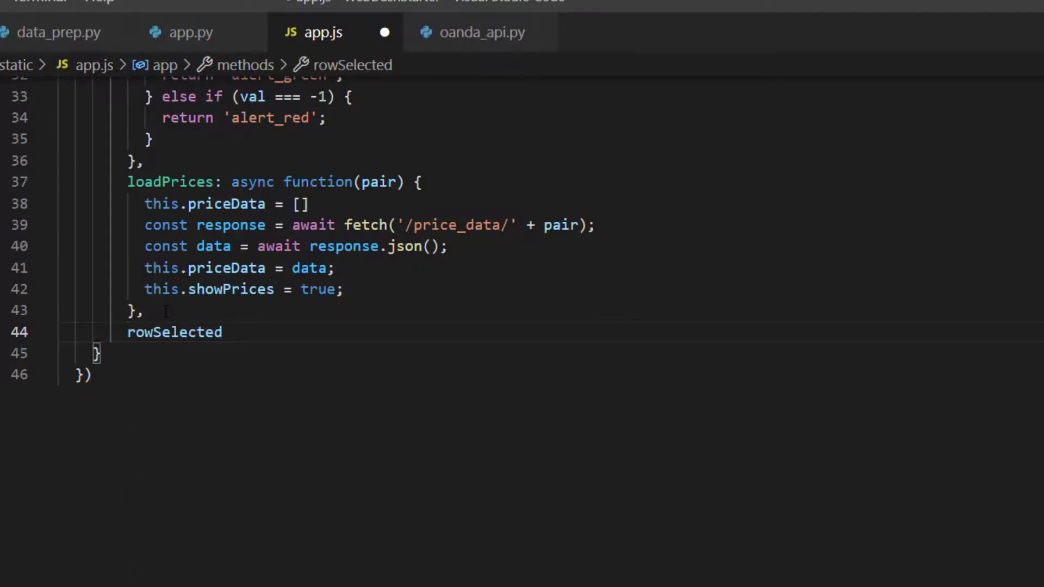
pyautogui.write(': function(pair)')
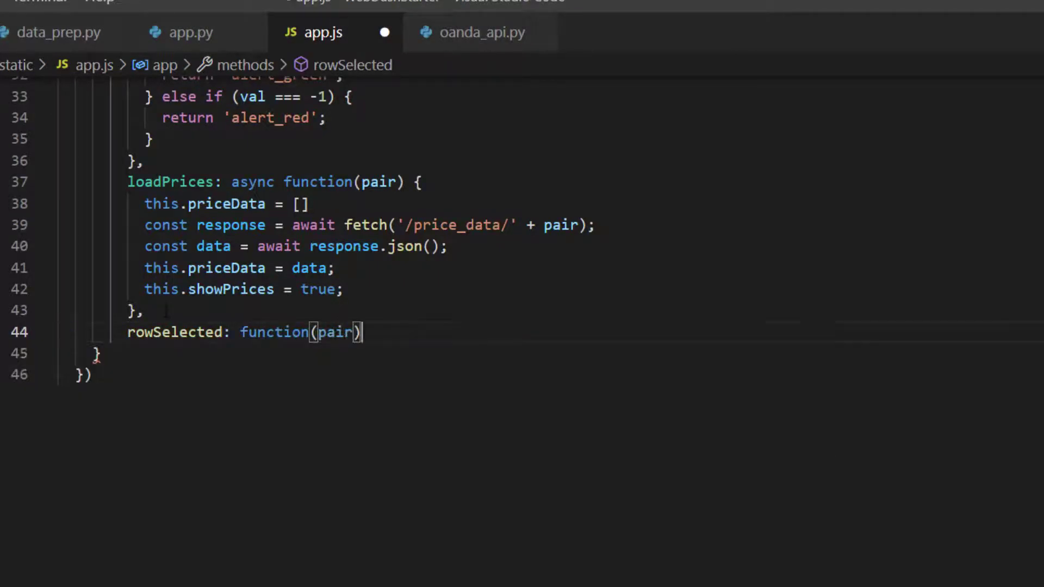
pyautogui.write('{')
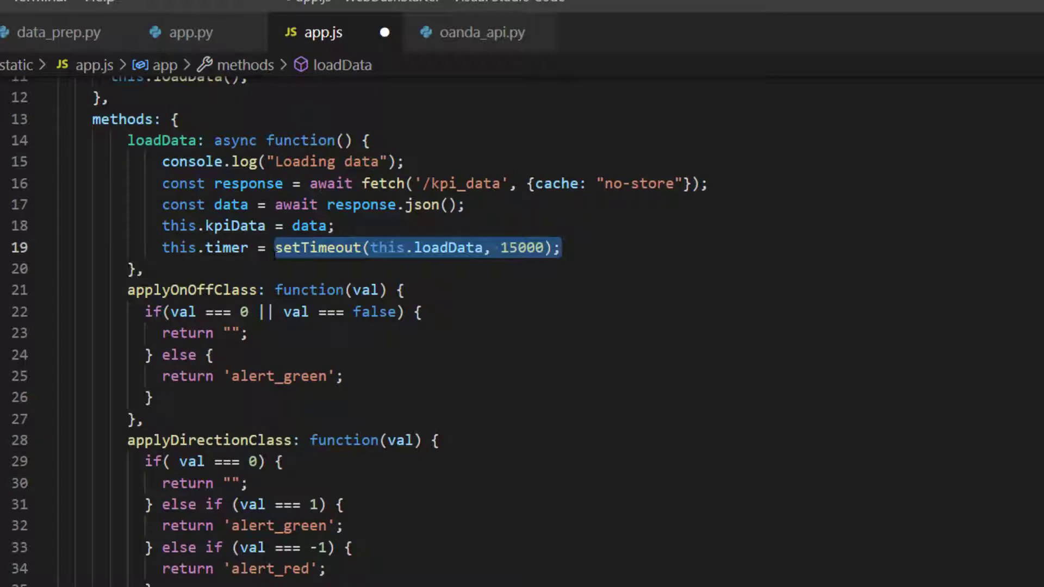
pyautogui.scroll(-3)
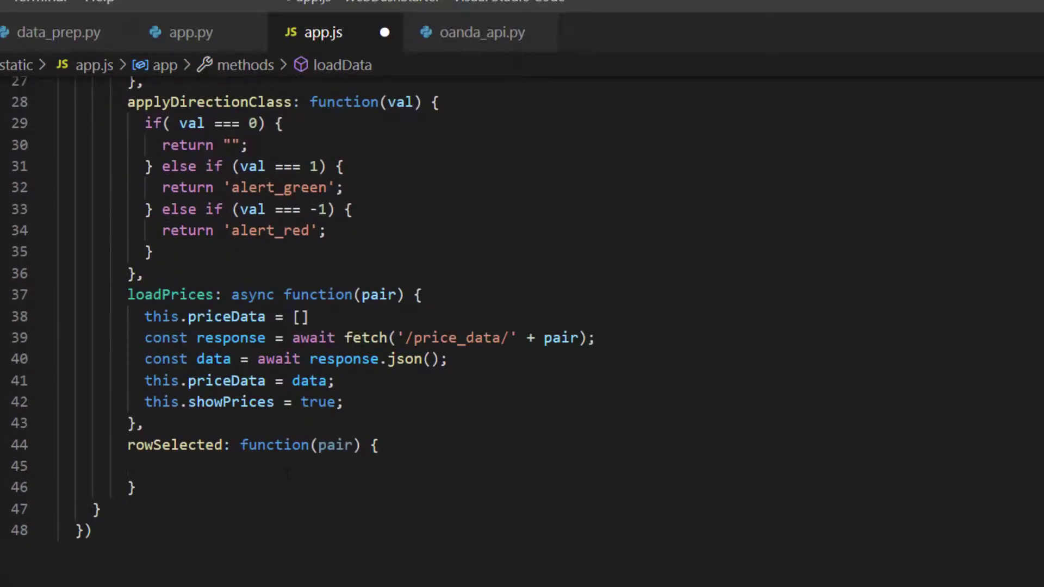
pyautogui.write('clearInterval')
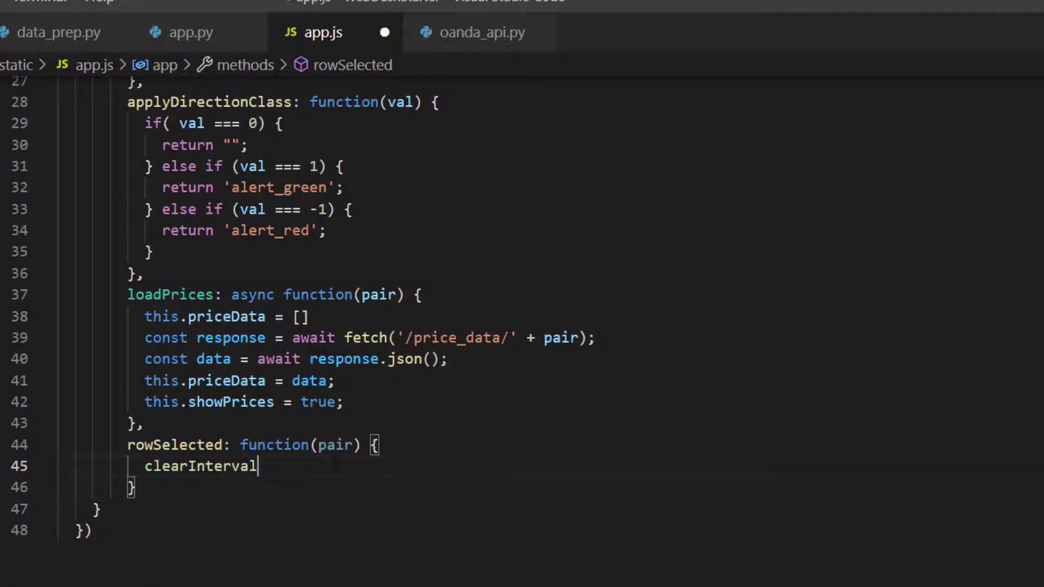
pyautogui.write('(this.timer);')
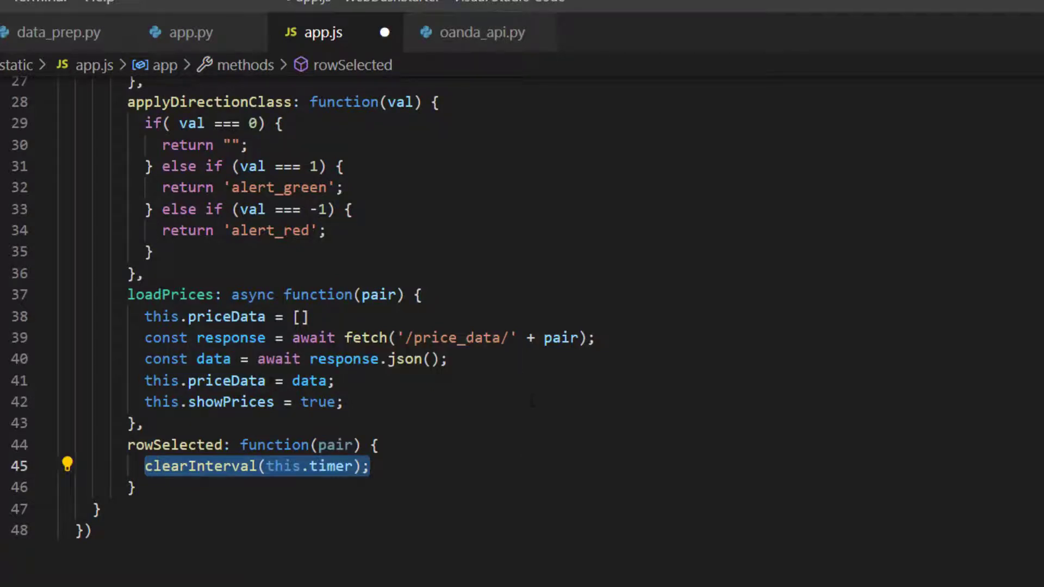
pyautogui.write('this')
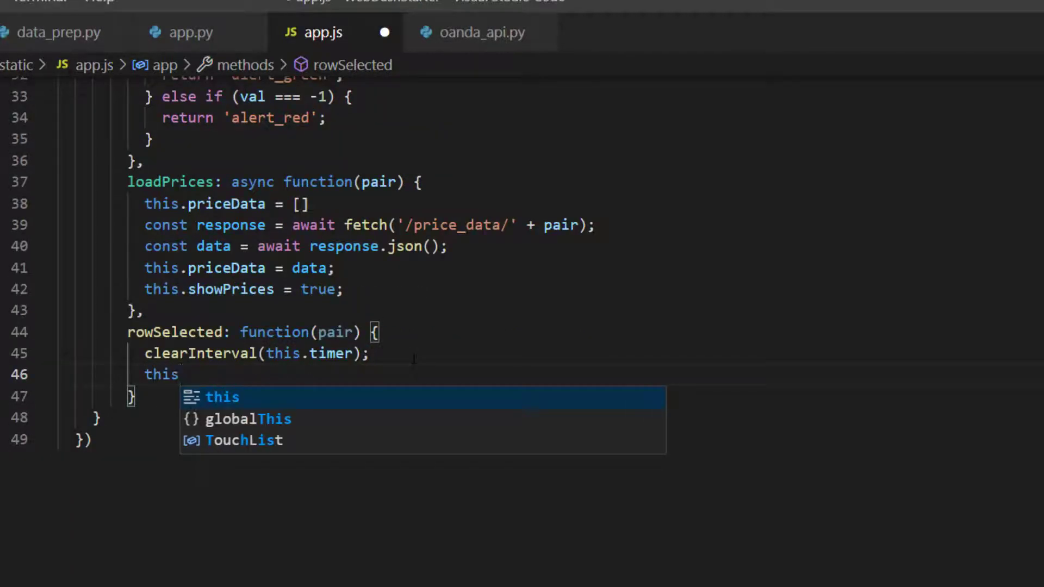
pyautogui.write('.loadPrices(pair);')
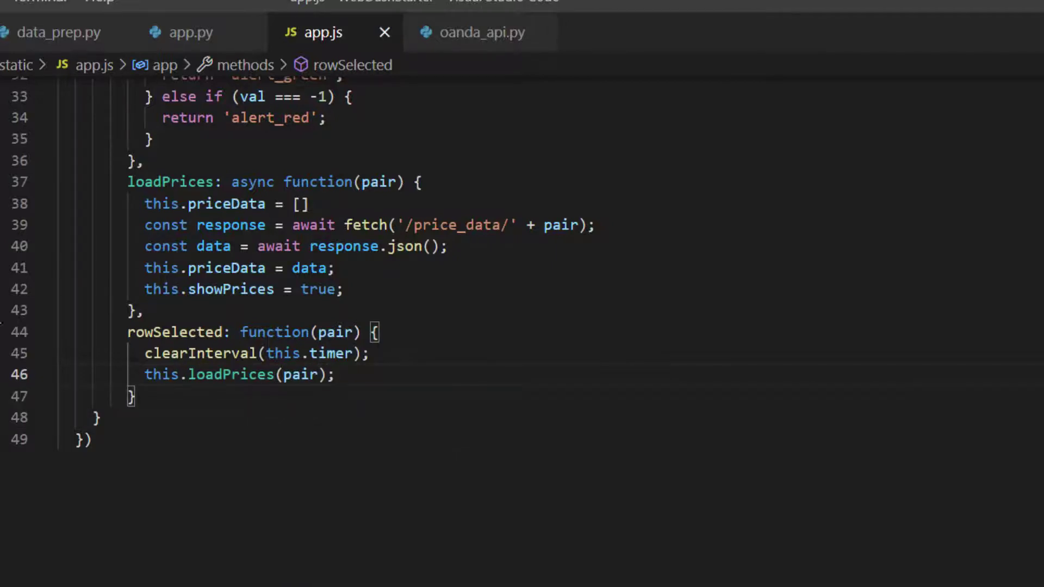
pyautogui.click(474, 32)
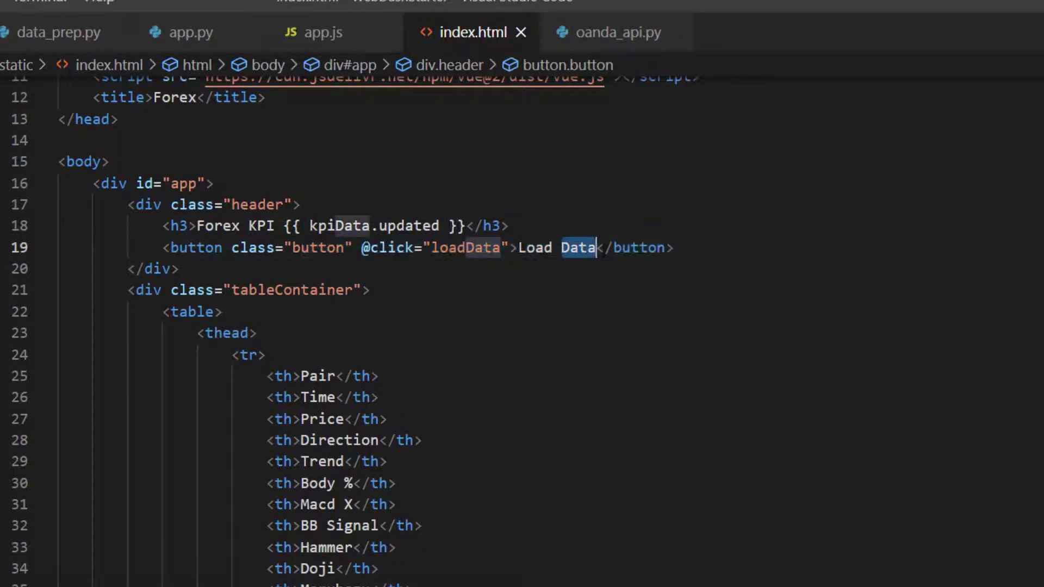
# - Rename the header's Load Data button to Home
pyautogui.write('H')
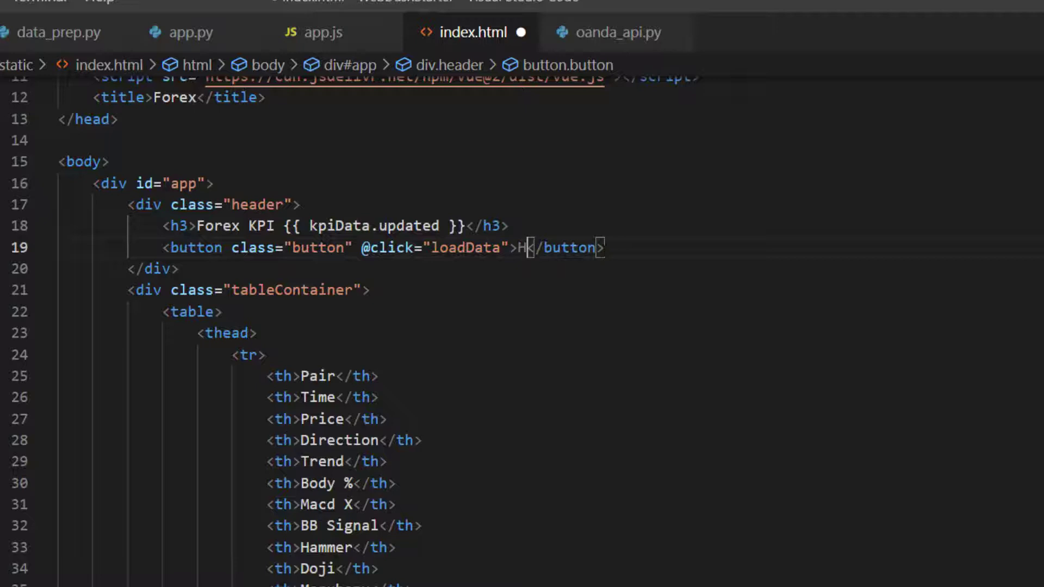
pyautogui.write('ome')
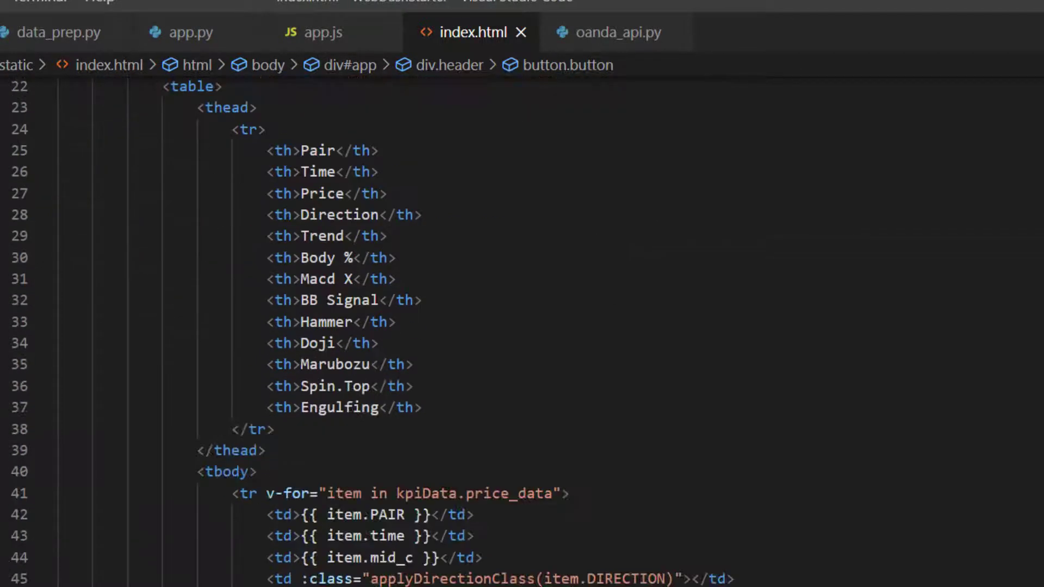
pyautogui.scroll(-3)
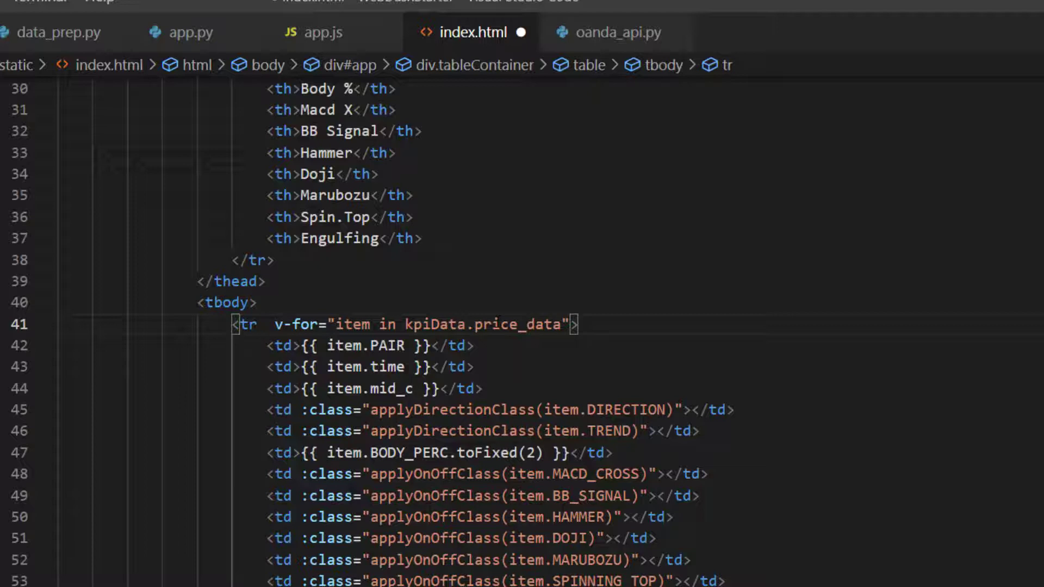
pyautogui.write('@cl')
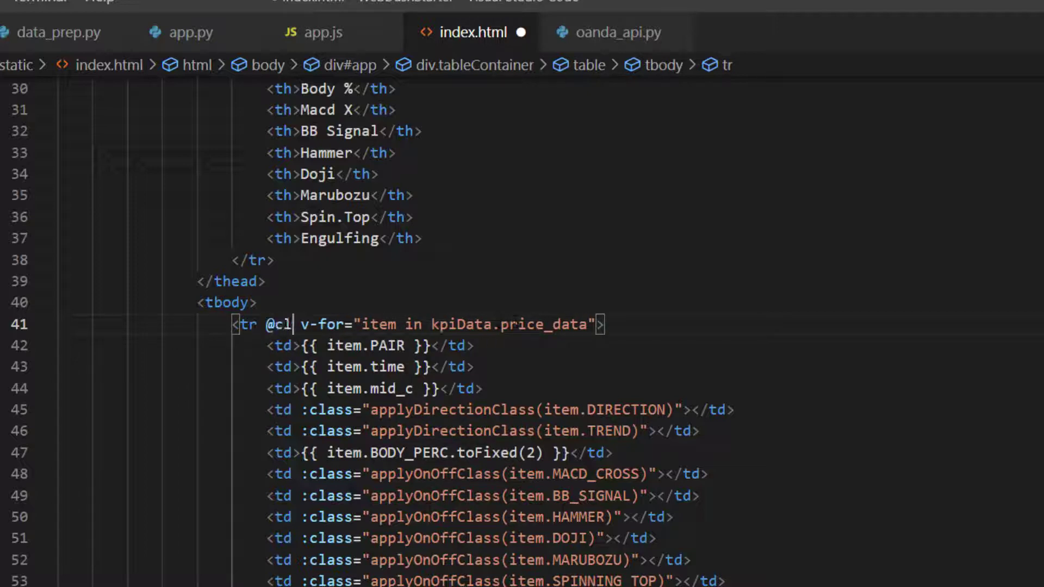
pyautogui.write('ick="')
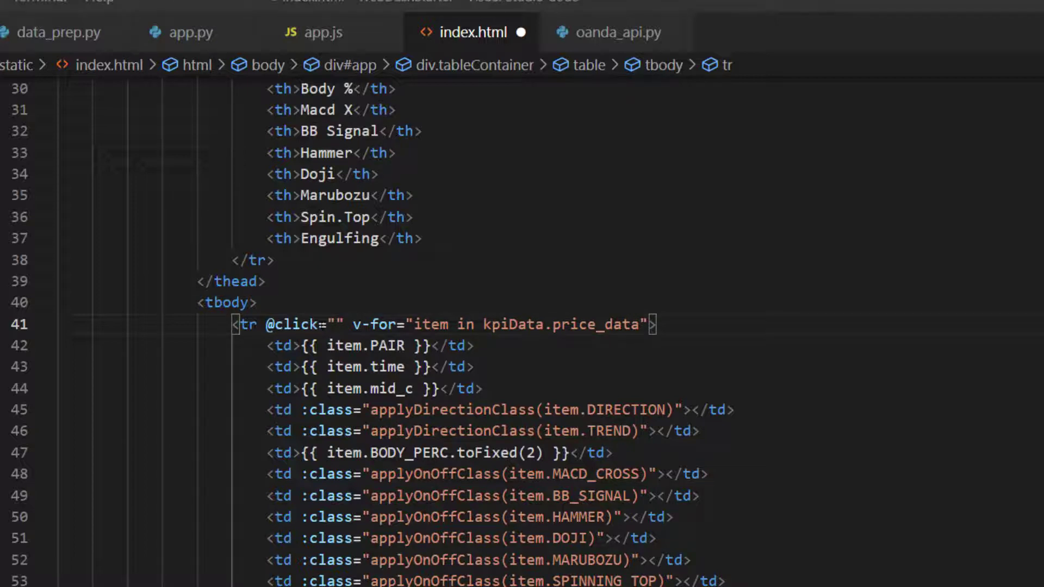
pyautogui.write('rowSelected(item')
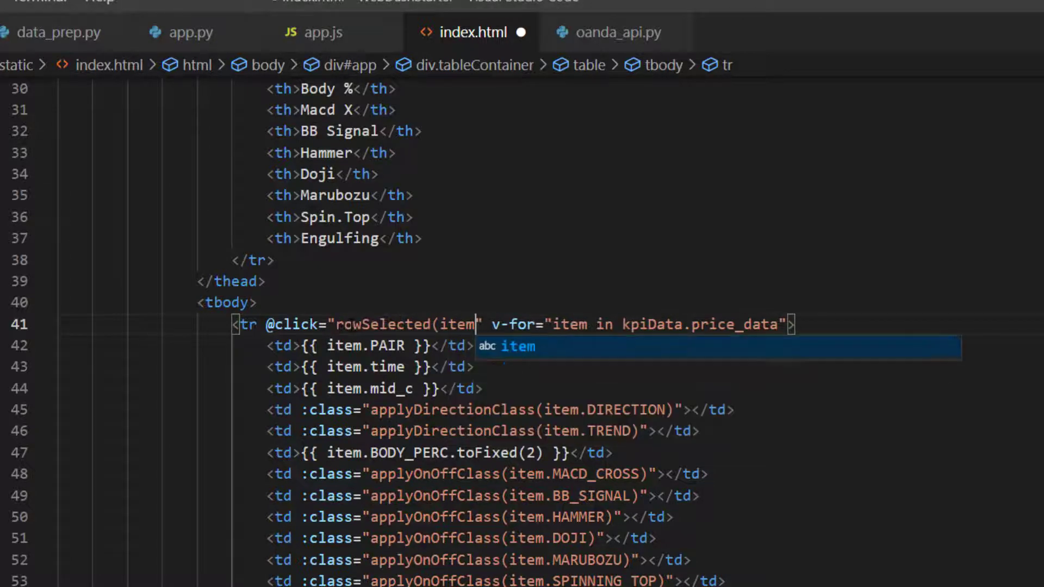
pyautogui.write('.PAIR')
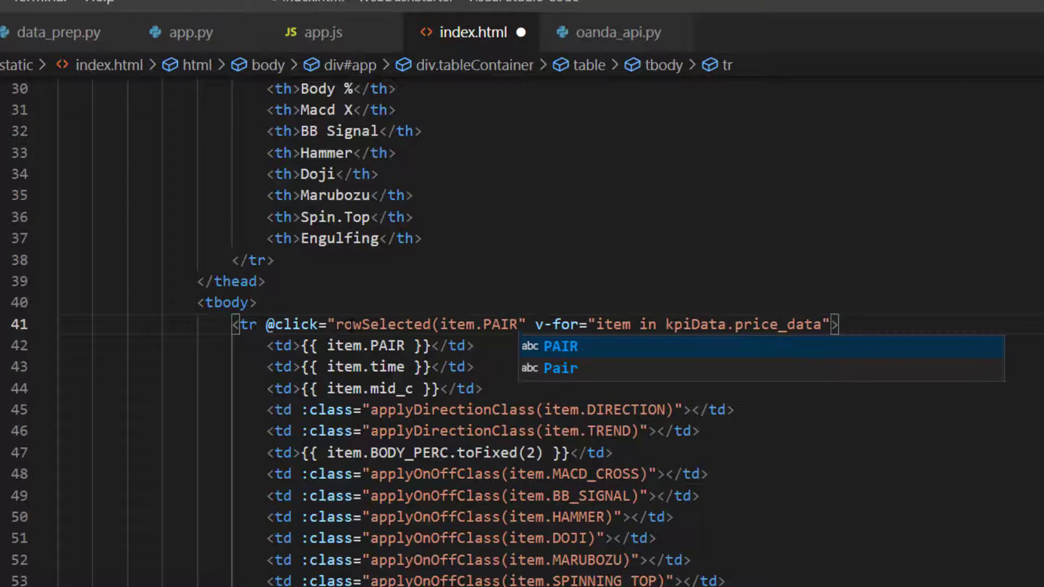
pyautogui.write(')')
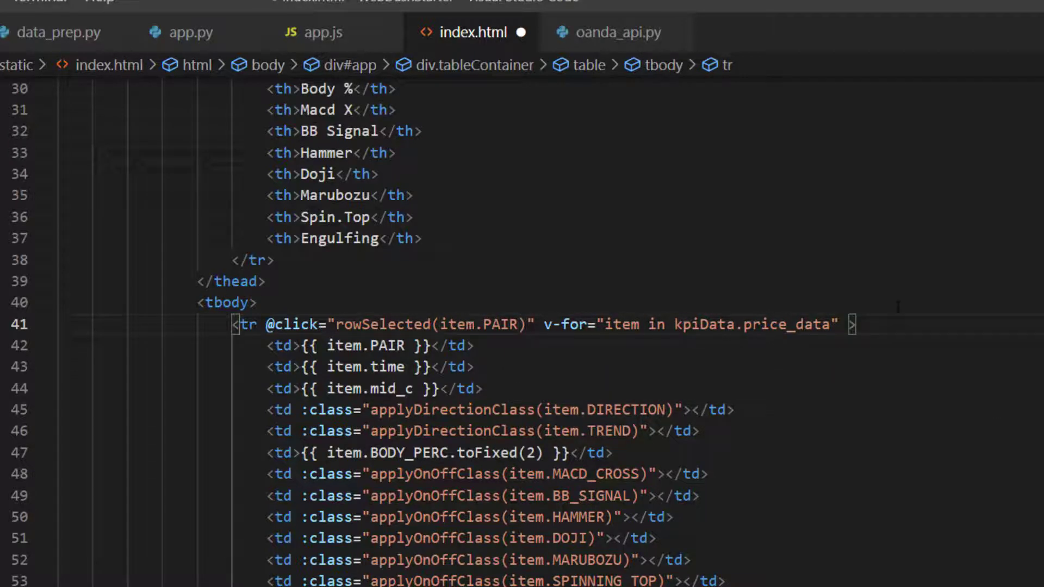
pyautogui.write(':key=""')
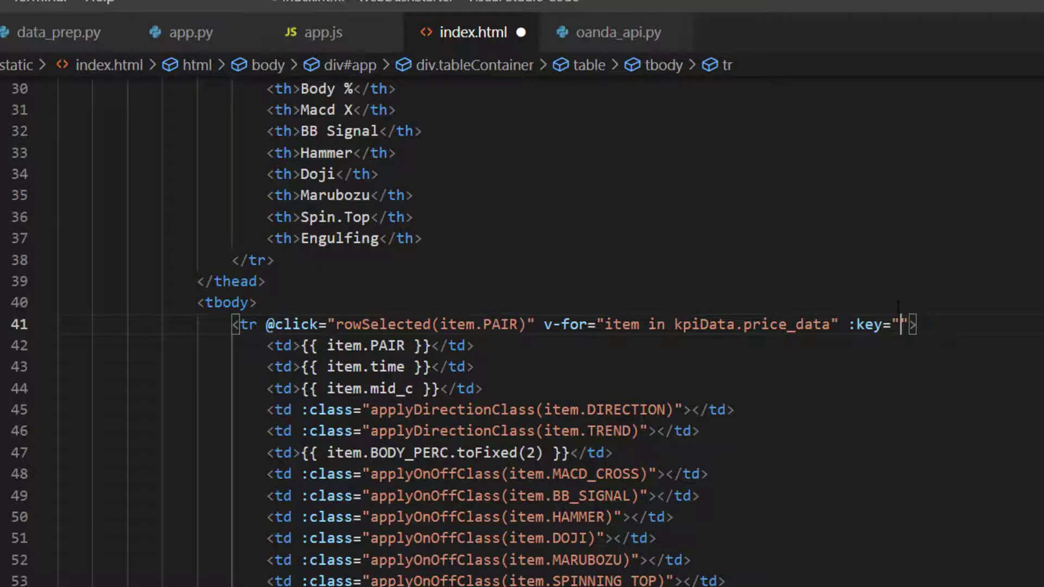
pyautogui.write('item.')
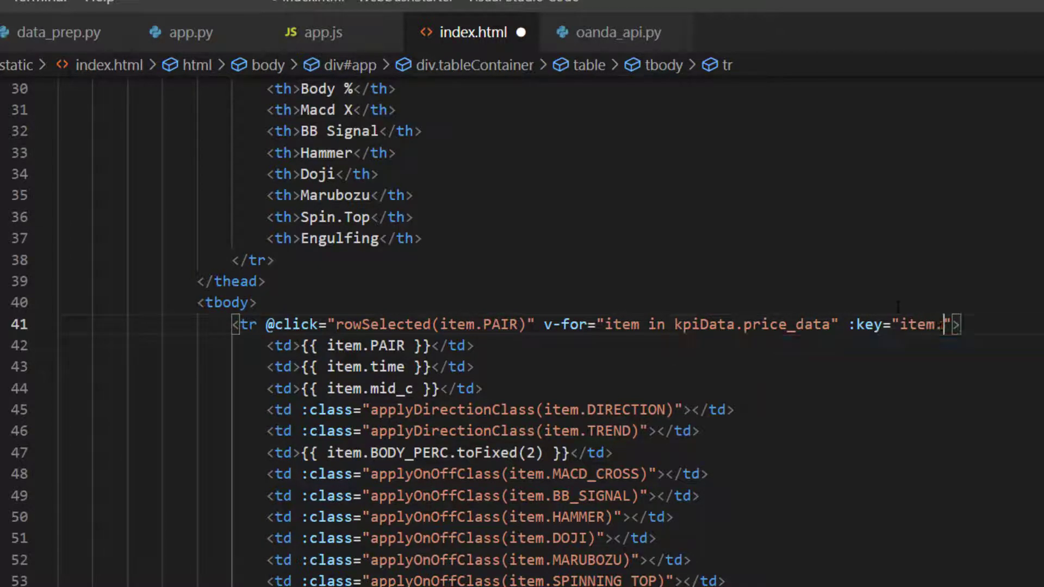
pyautogui.write('PAIR')
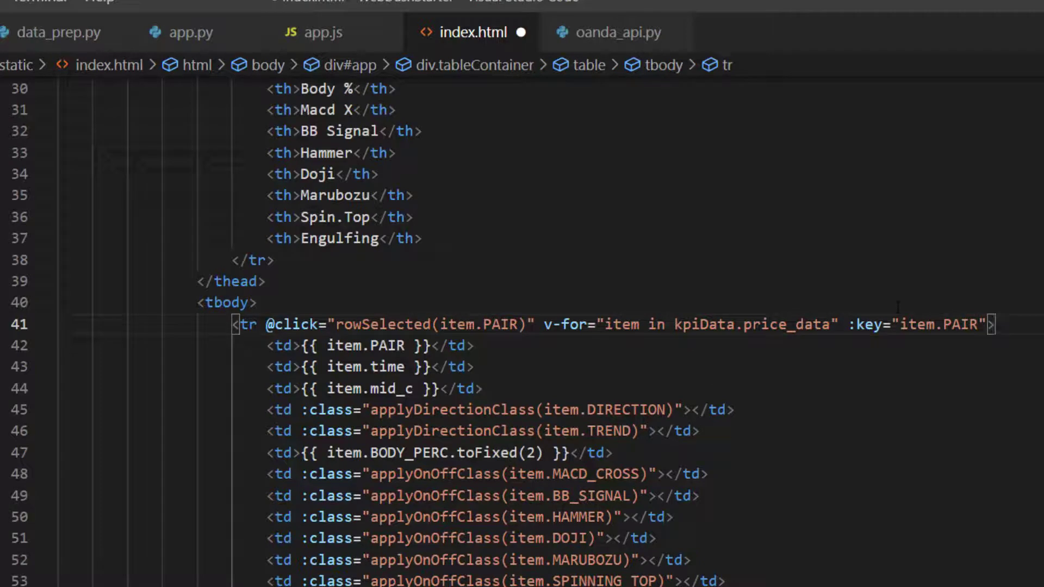
pyautogui.doubleClick(382, 324)
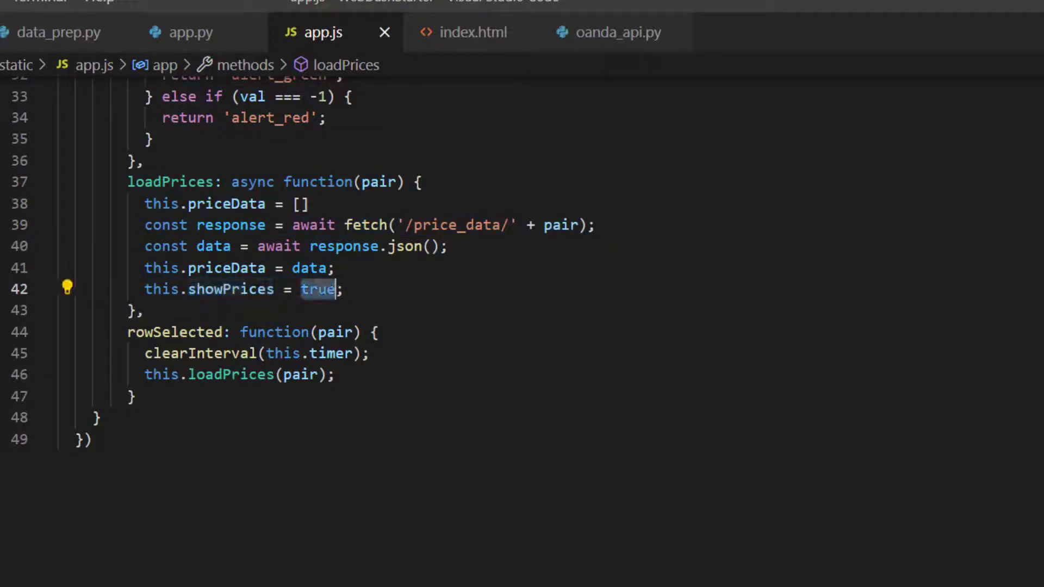
# - Add v-if="showPrices==false" to the tableContainer div in index.html
pyautogui.click(473, 32)
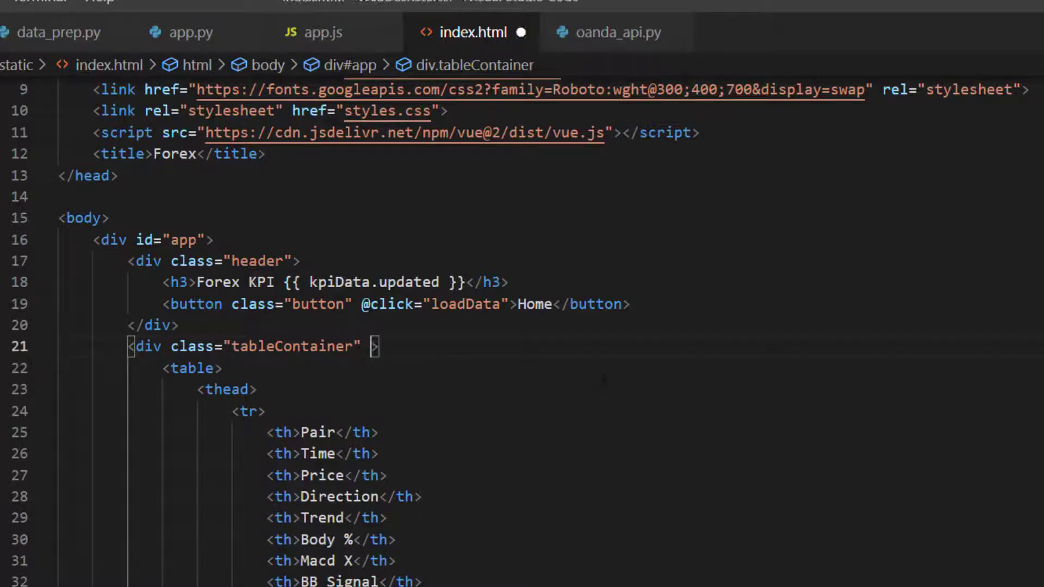
pyautogui.write('v-if="')
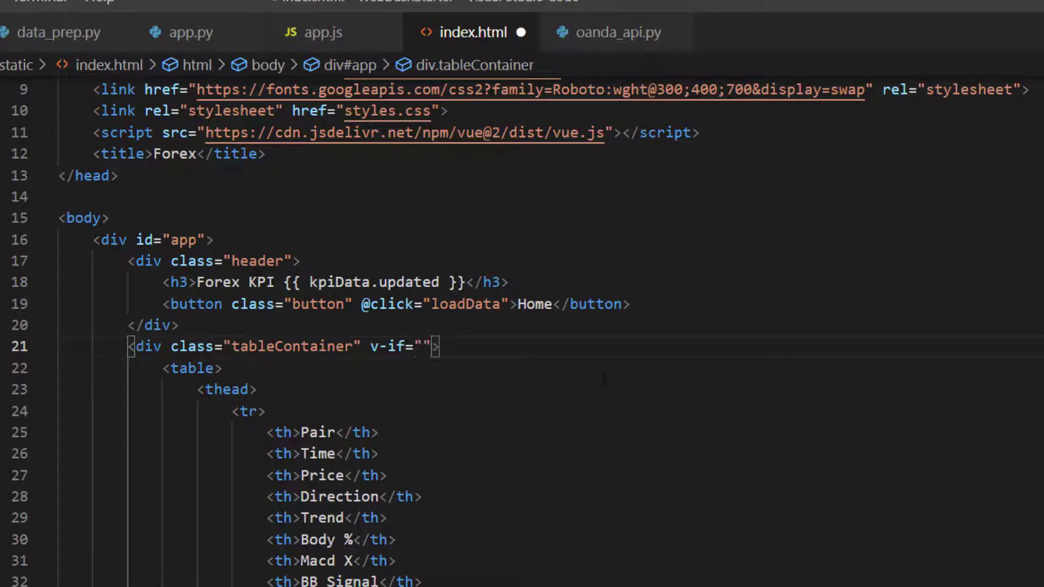
pyautogui.write('show')
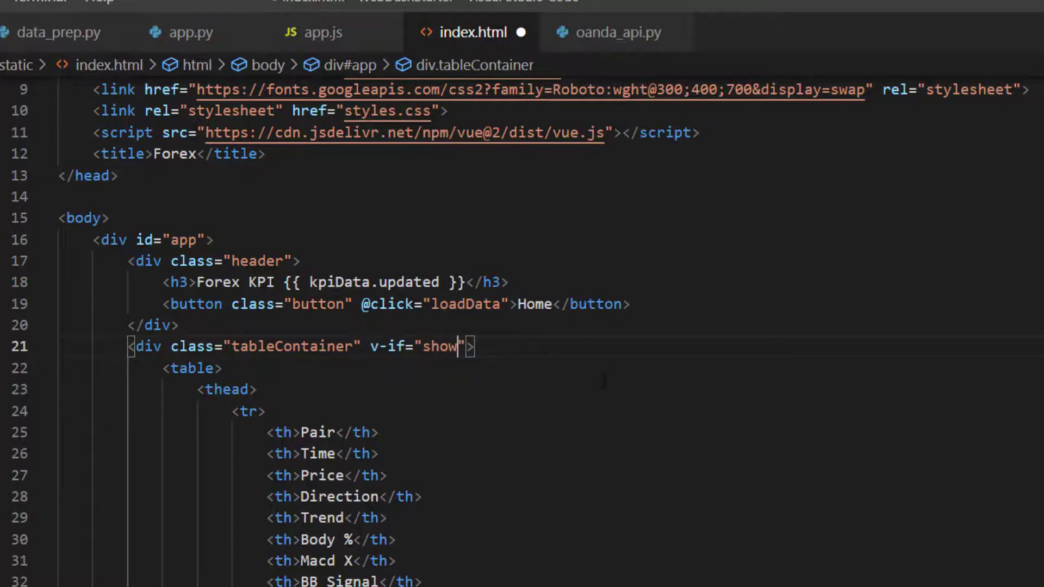
pyautogui.write('Prices')
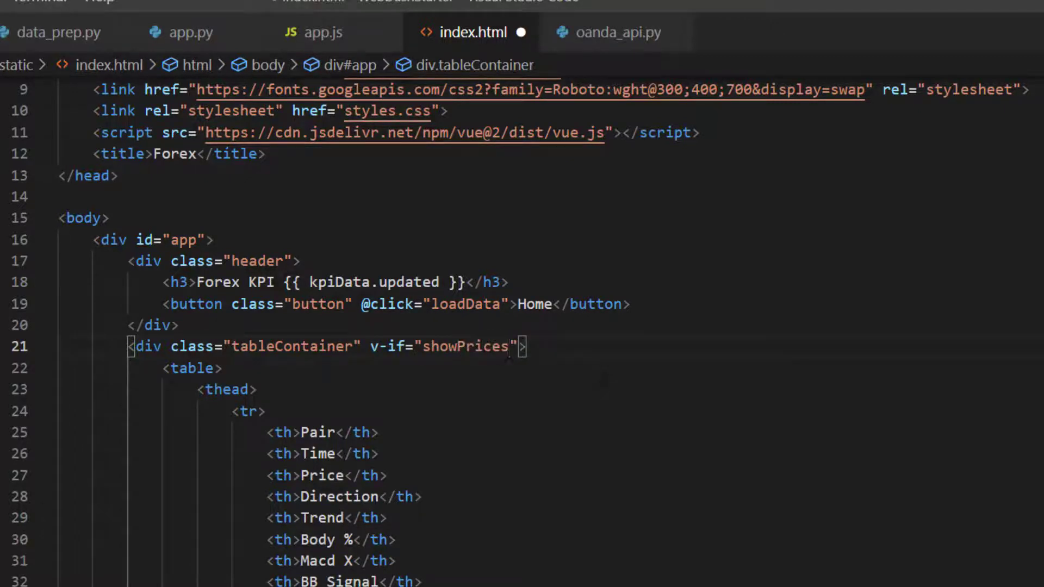
pyautogui.write('==f')
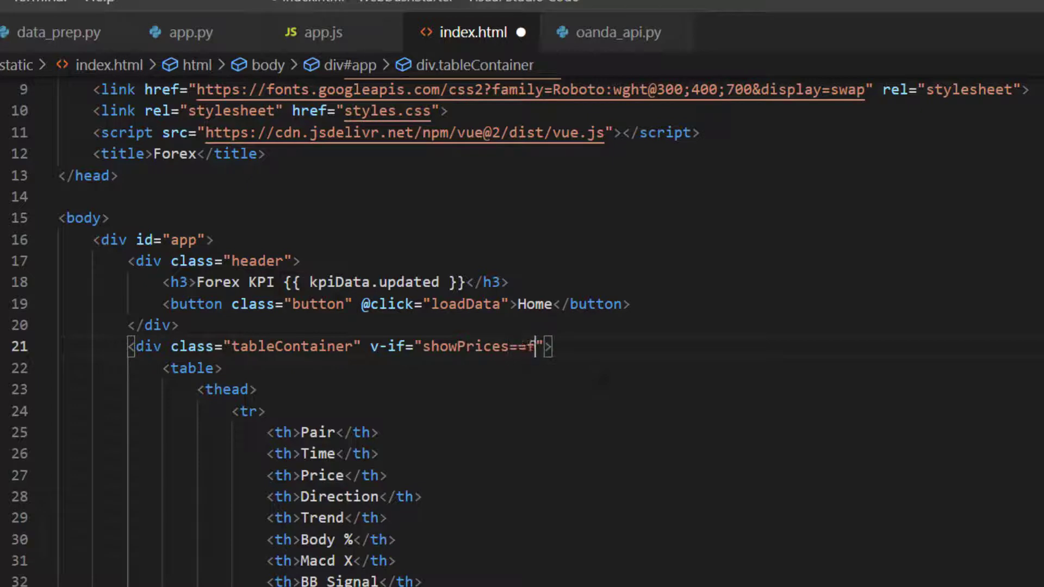
pyautogui.write('alse')
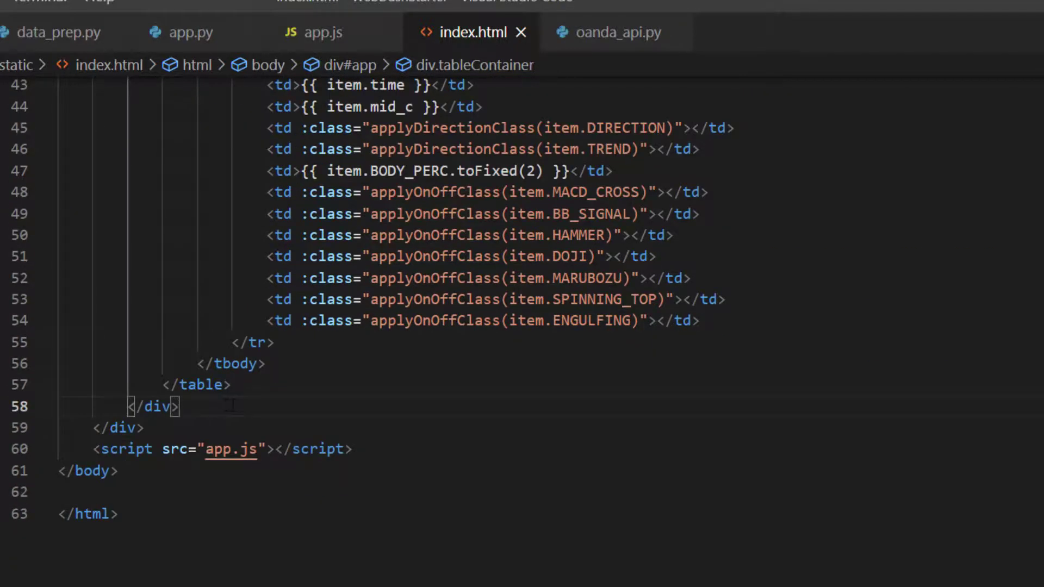
# - Add a priceChart div displaying JSON.stringify(priceData, null, 2) inside a pre block
pyautogui.write('div.')
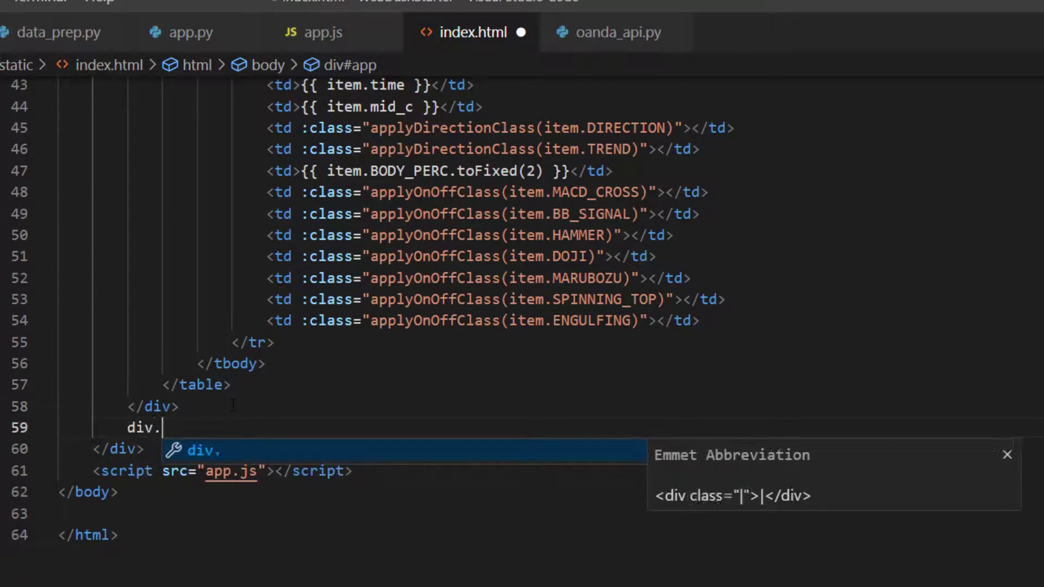
pyautogui.write('priceCha')
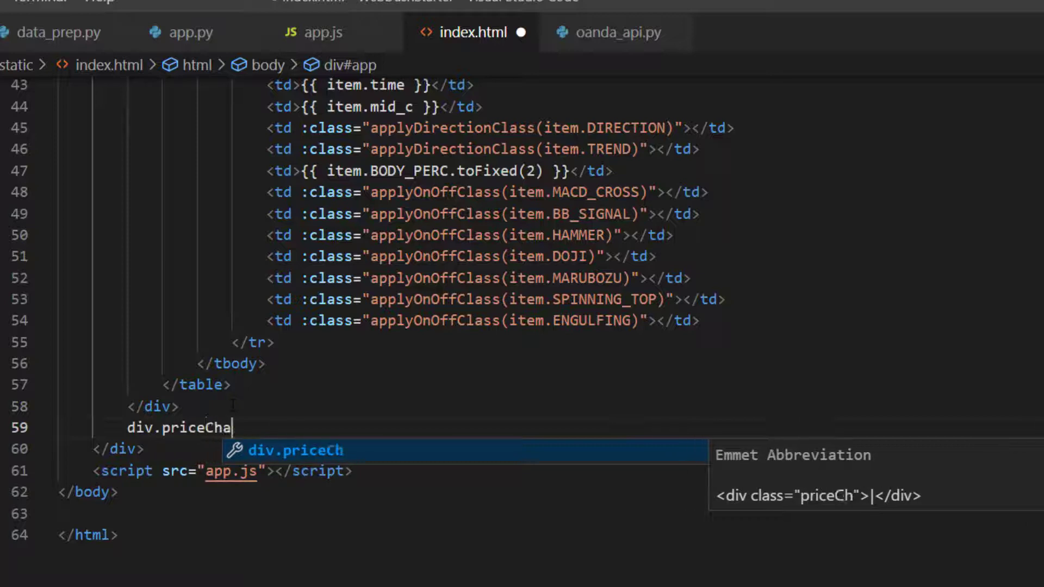
pyautogui.press('Tab')
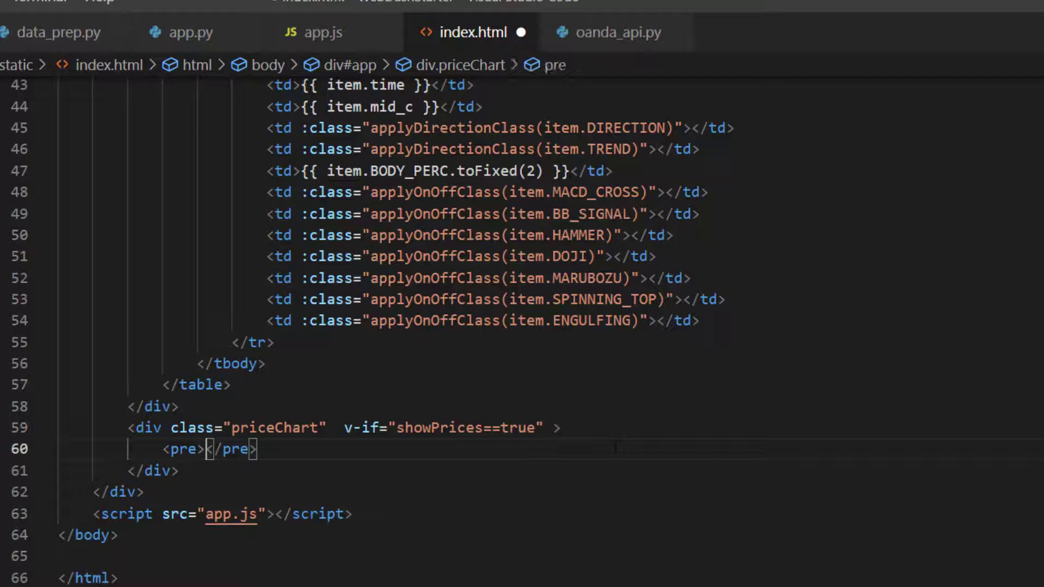
pyautogui.write('{{}}')
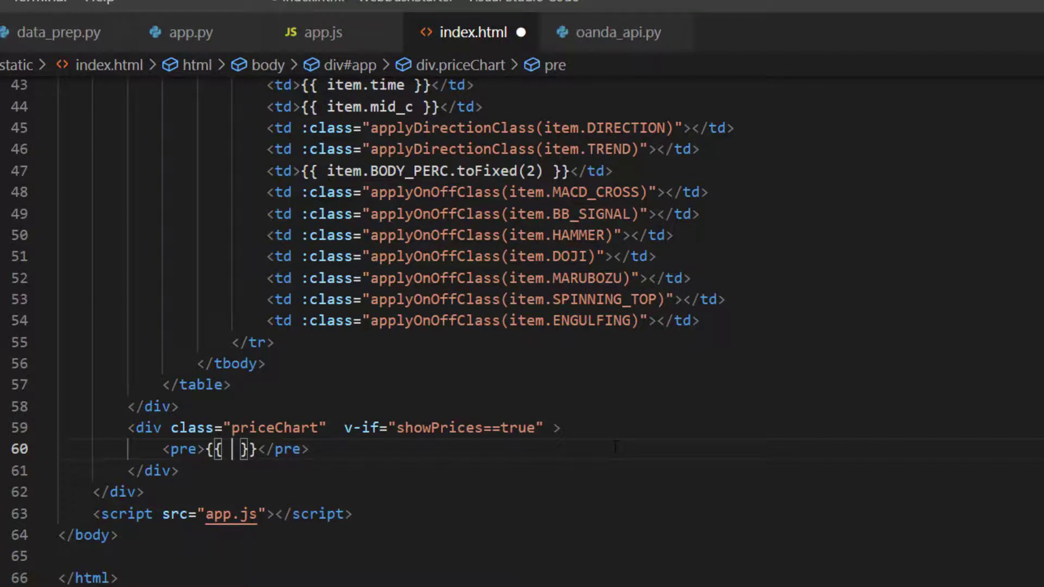
pyautogui.write('JSO')
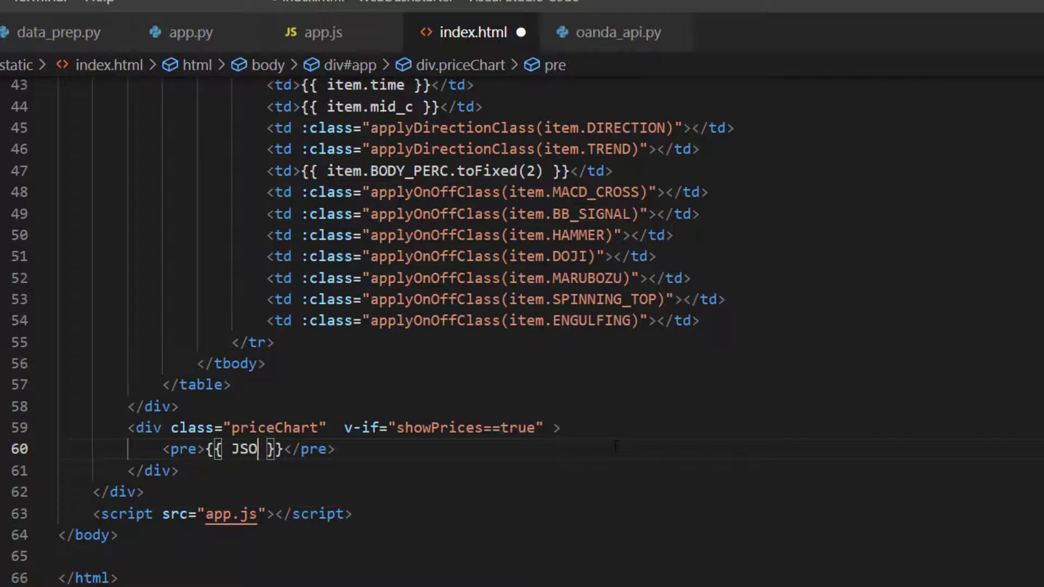
pyautogui.write('N.stringify(priceData')
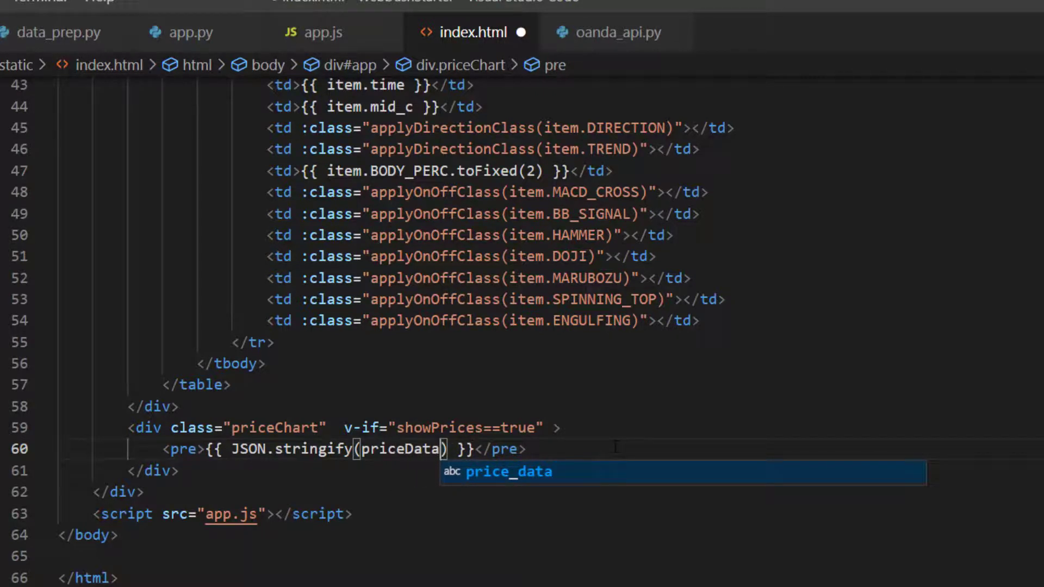
pyautogui.write(', null, 2')
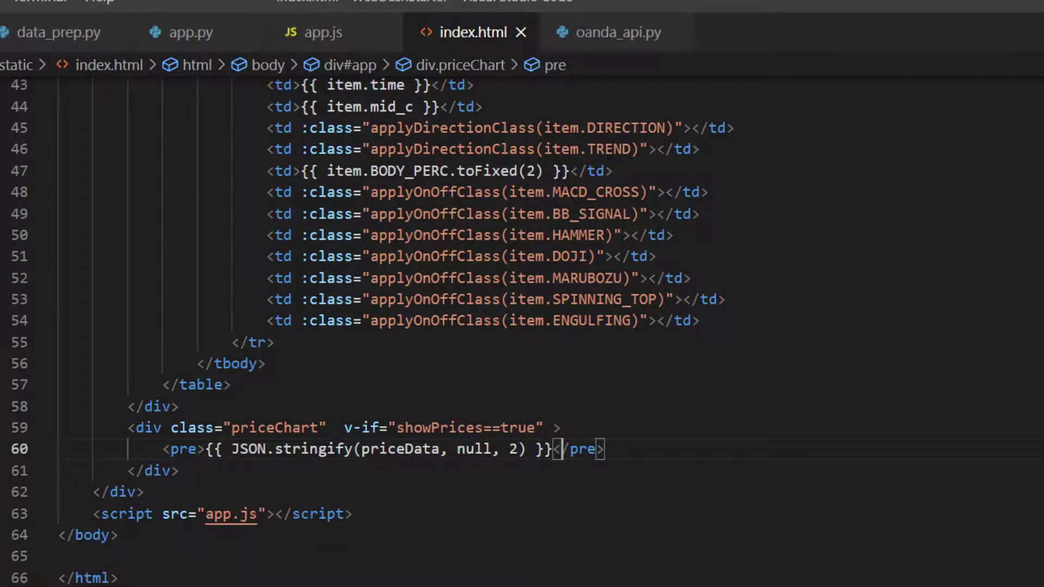
pyautogui.click(325, 32)
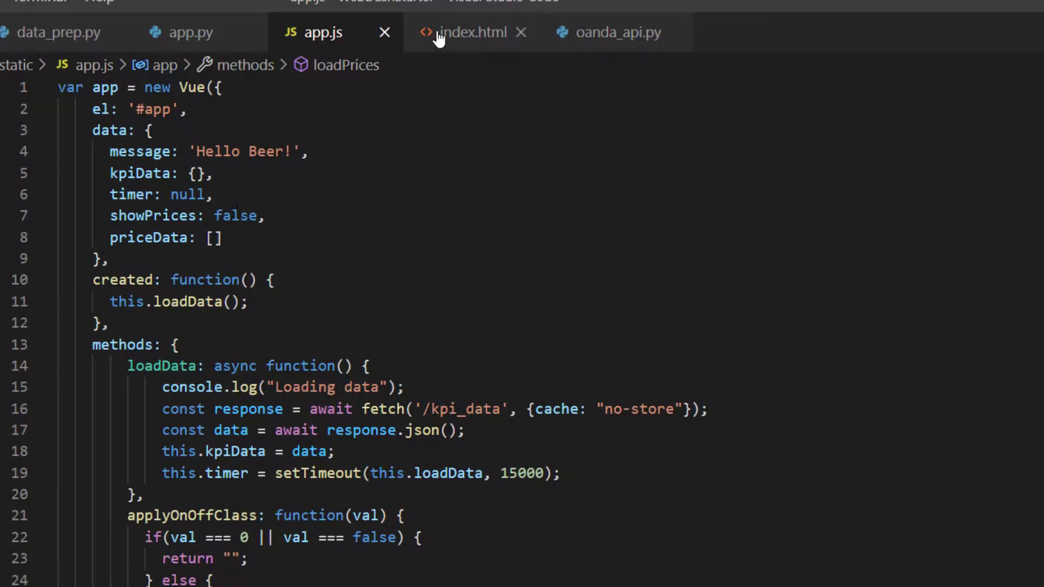
# - Switch between the index.html and app.js tabs to compare markup and data names
pyautogui.click(472, 32)
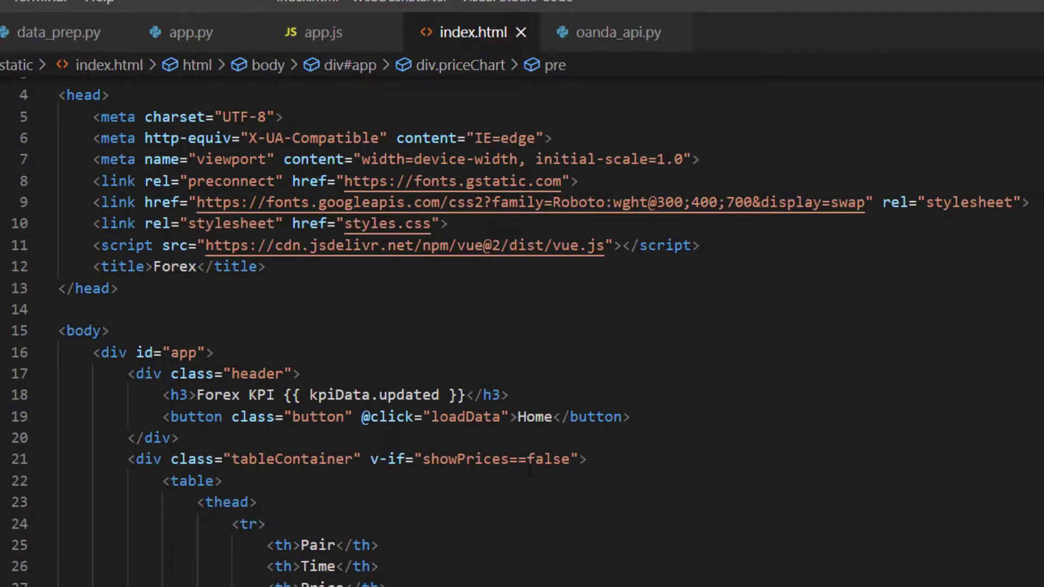
pyautogui.click(323, 32)
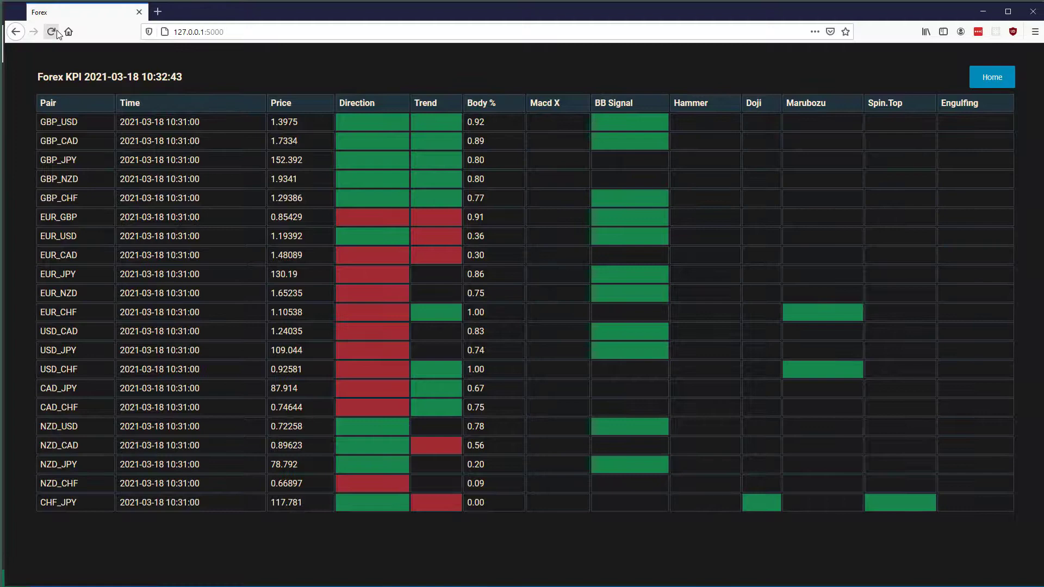
# - Reload the app in Firefox to pick up the code changes
pyautogui.click(51, 31)
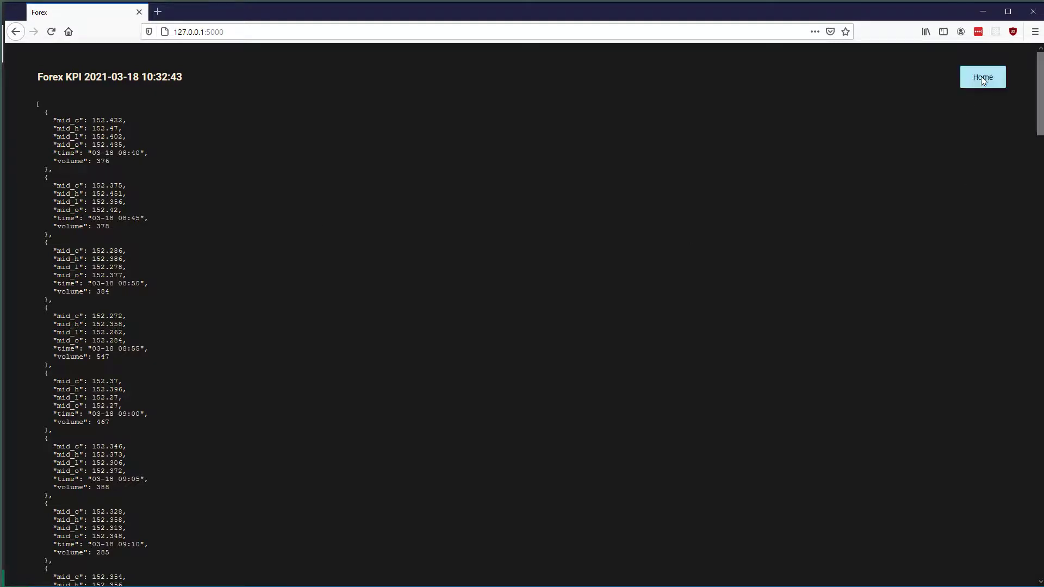
pyautogui.moveTo(938, 98)
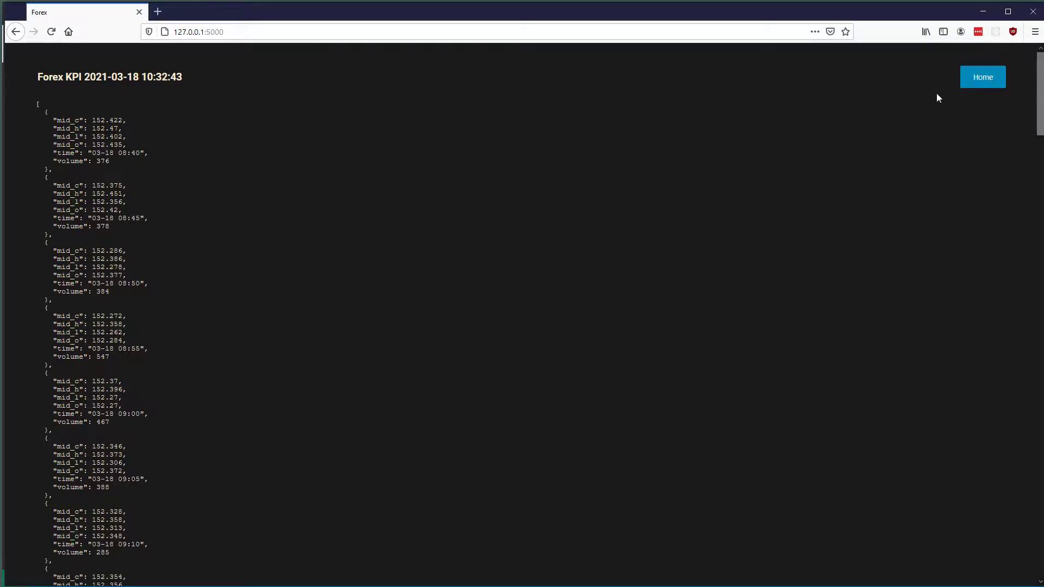
pyautogui.moveTo(983, 77)
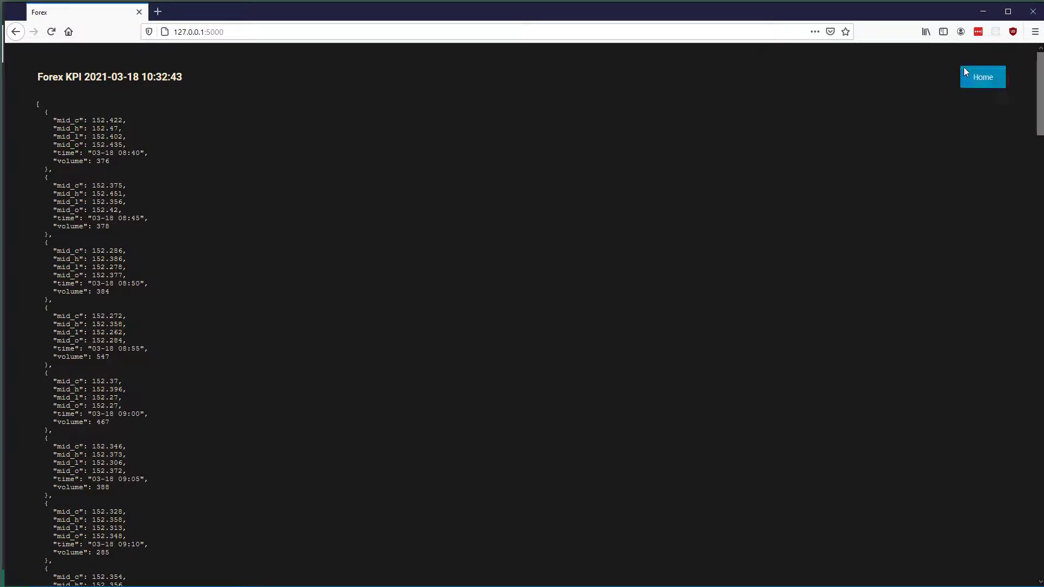
pyautogui.moveTo(632, 88)
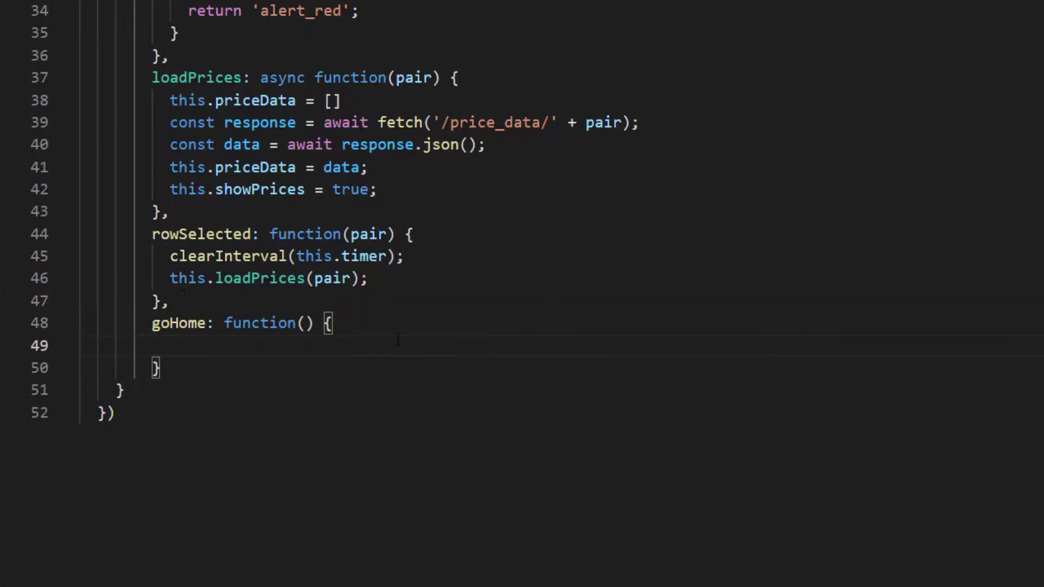
# - Add goHome clearing the timer, hiding prices and reloading data; bind the Home button to it
pyautogui.write('clearInterval(this.timer);')
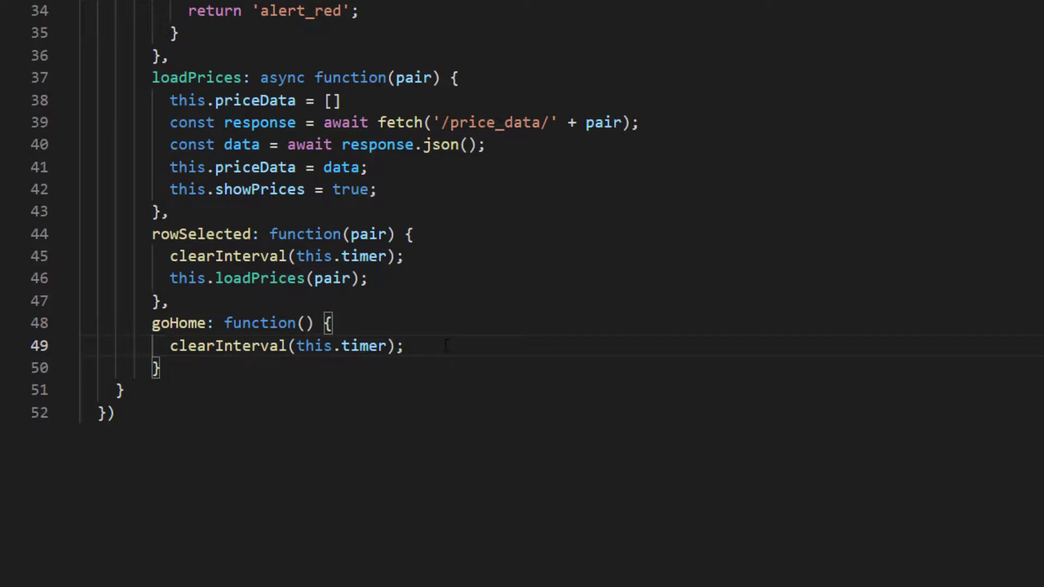
pyautogui.write('this.showPrices = false;')
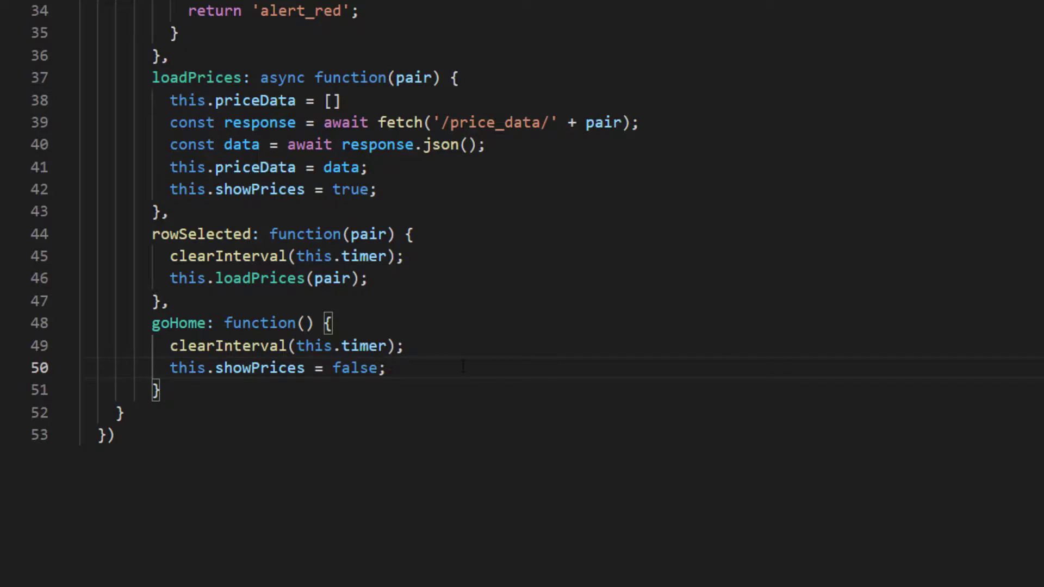
pyautogui.write('this.loadData();')
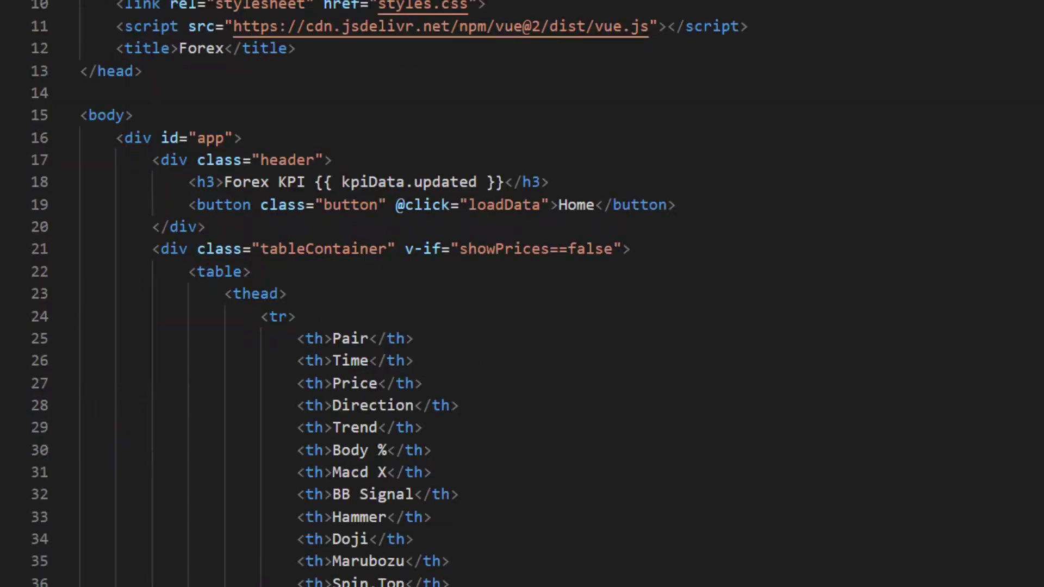
pyautogui.doubleClick(492, 202)
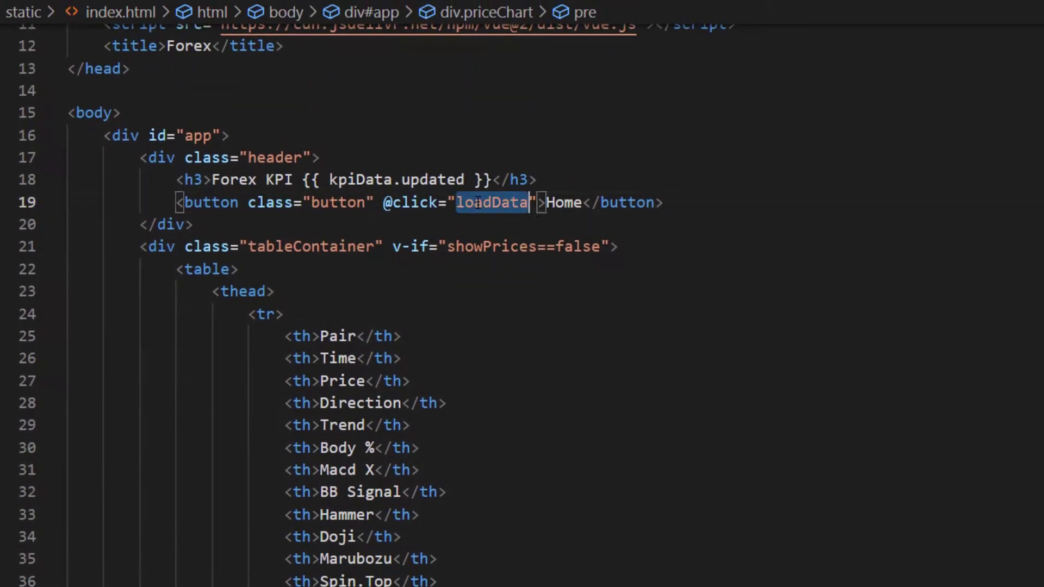
pyautogui.write('goHome')
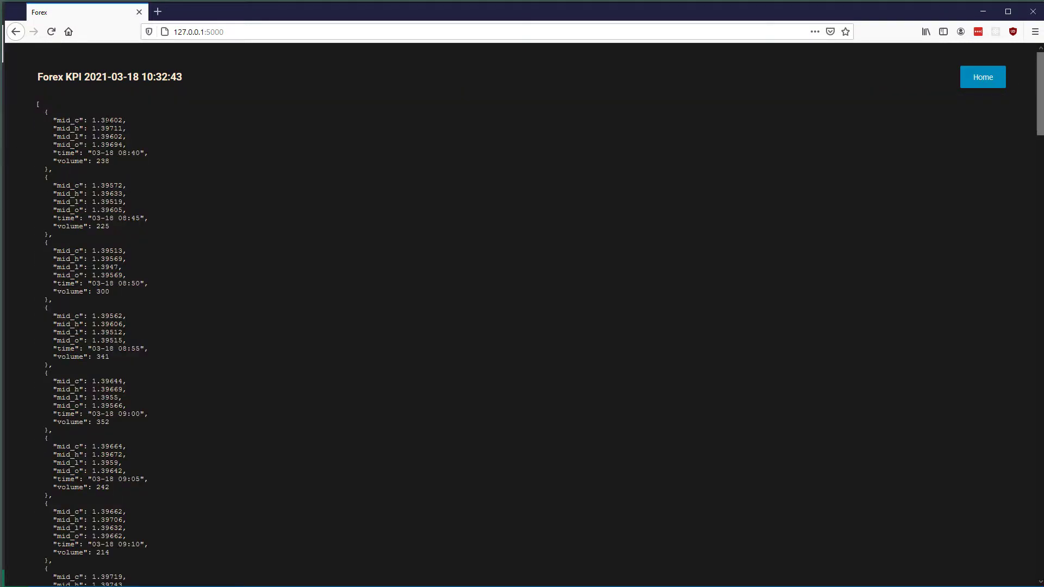
# - Scroll the pair's JSON price data, then return to the Forex KPI table via Home
pyautogui.scroll(-3)
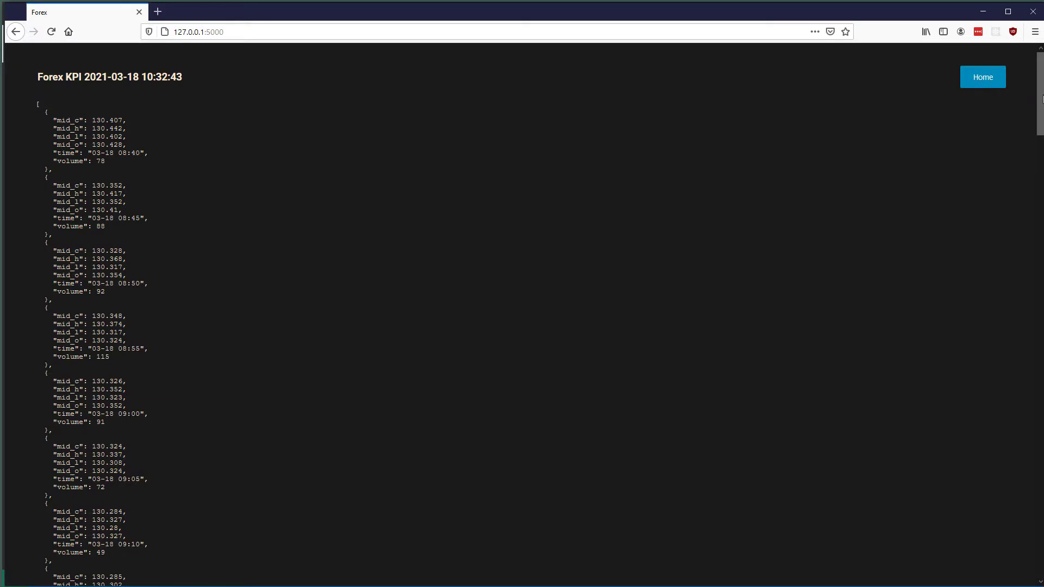
pyautogui.click(983, 77)
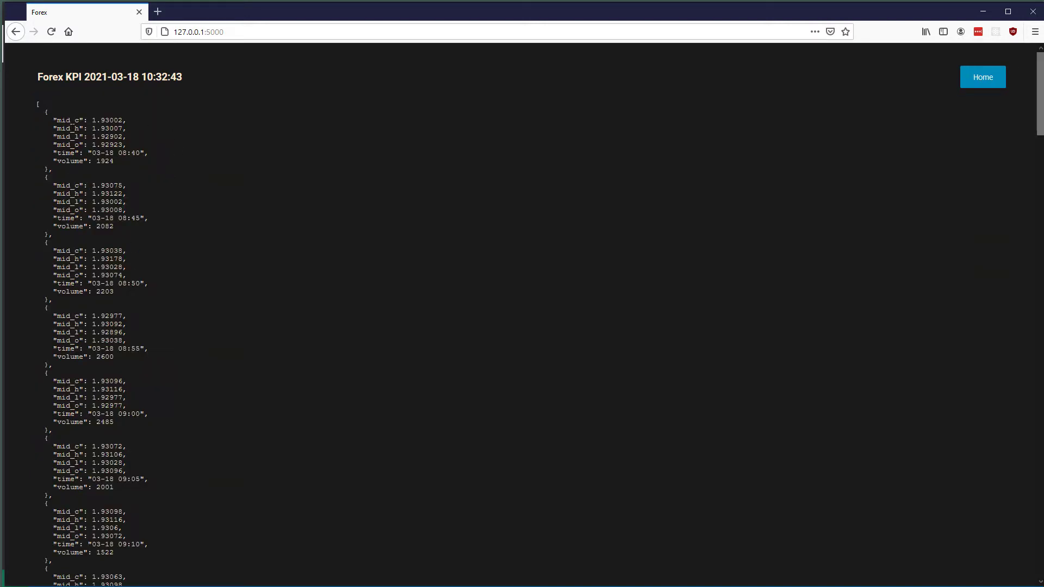
pyautogui.click(983, 76)
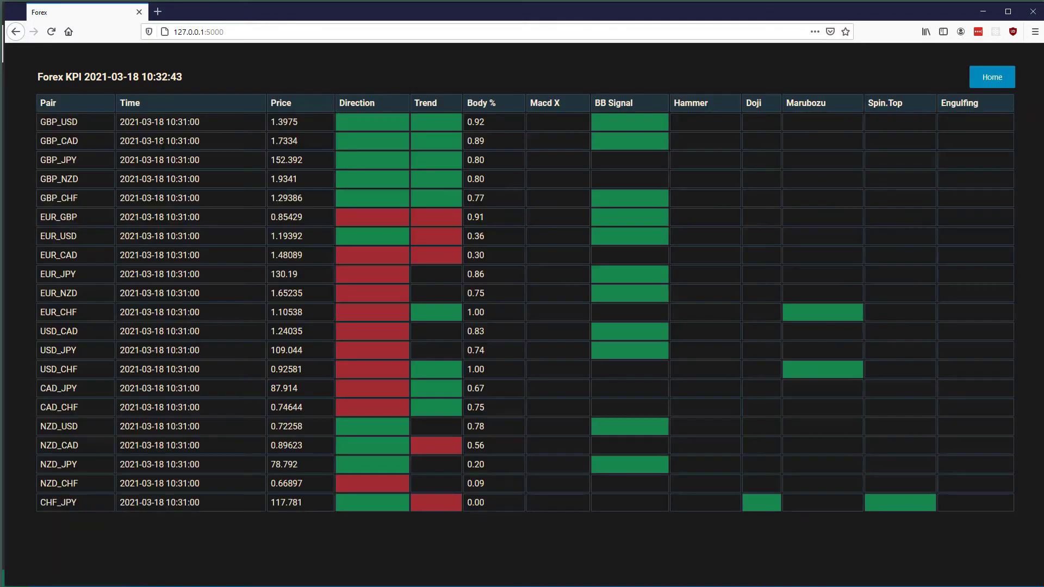
pyautogui.moveTo(412, 203)
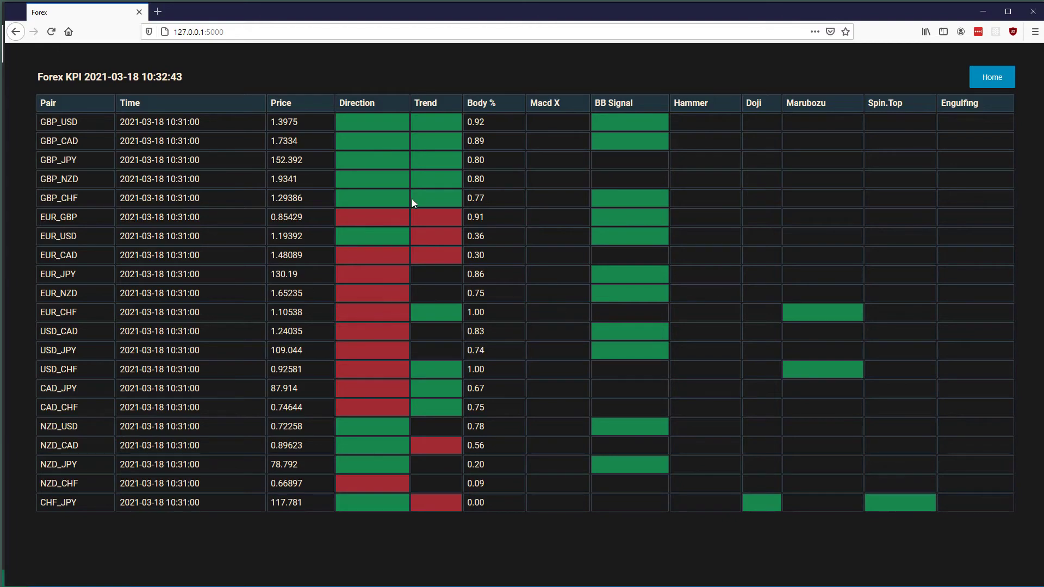
pyautogui.moveTo(477, 55)
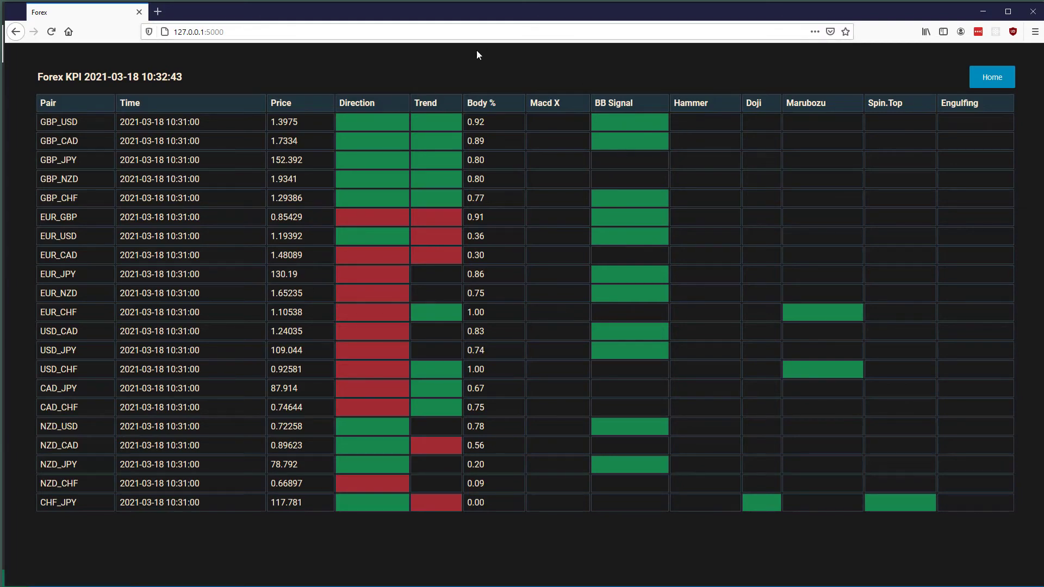
pyautogui.moveTo(442, 69)
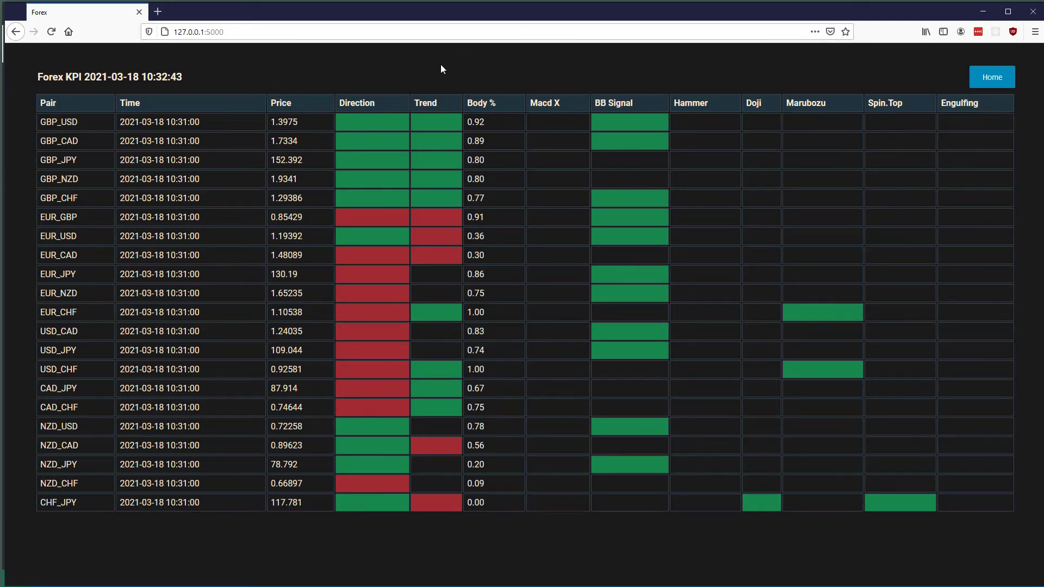